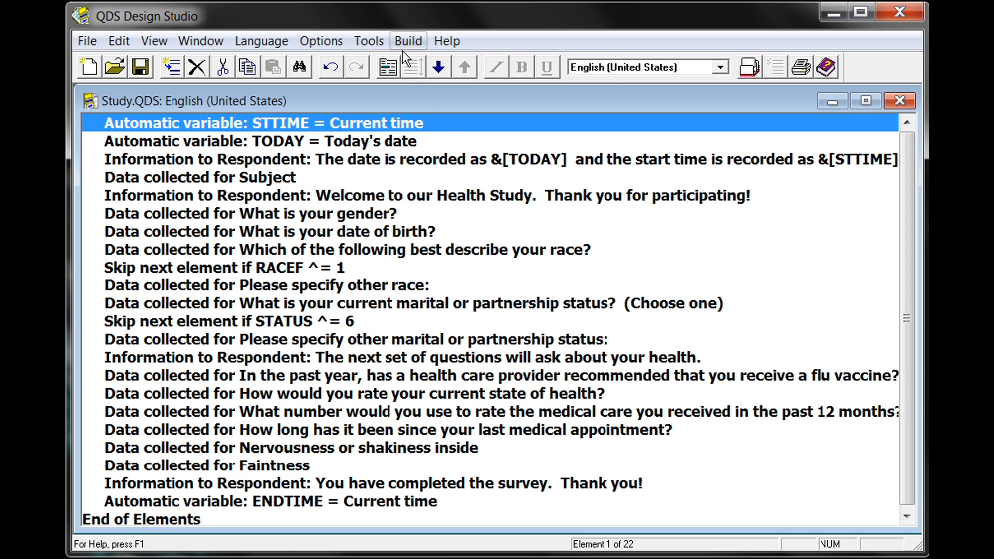
Start a Build > ACASI Application from Study.QDS, proposing Study En ACASI.QSI.
click(408, 40)
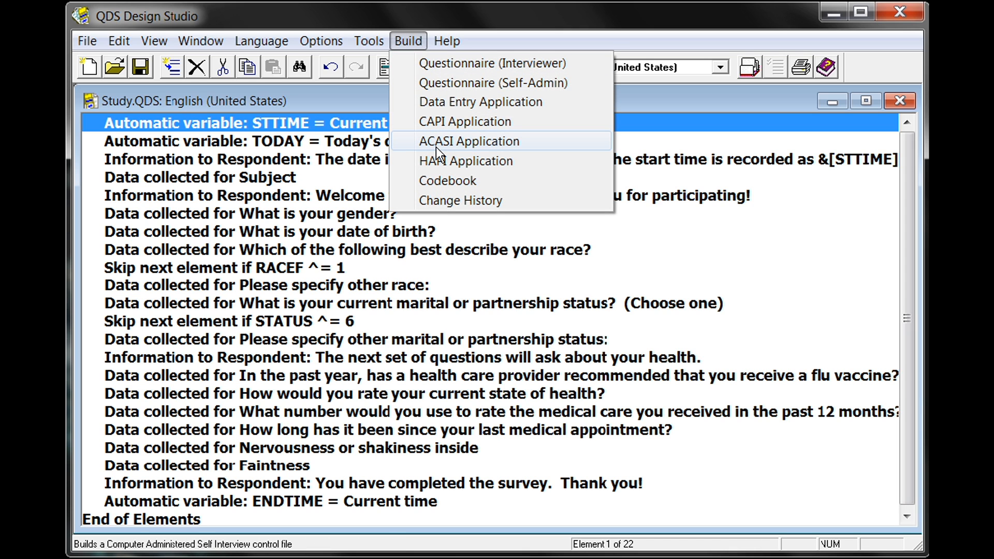
click(468, 141)
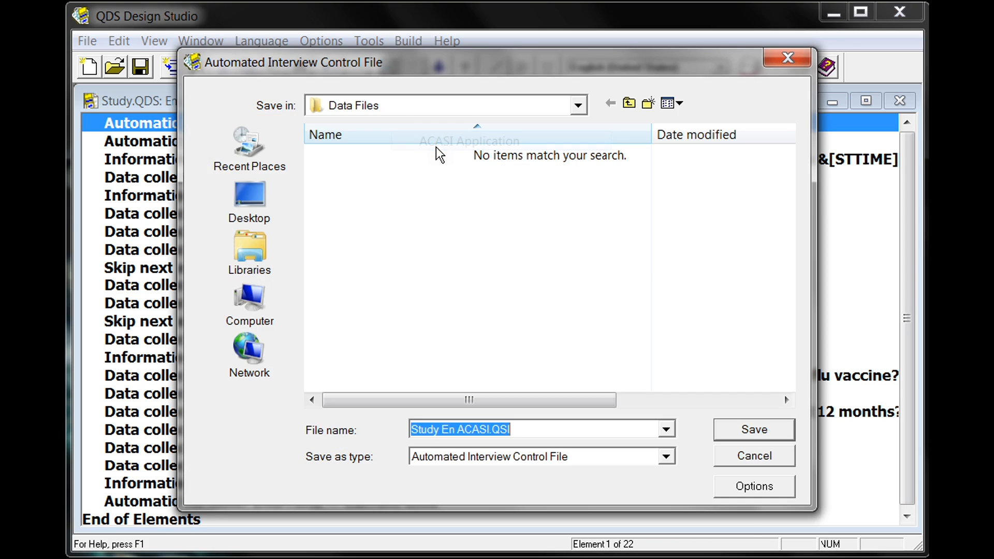
mouse_move(444, 316)
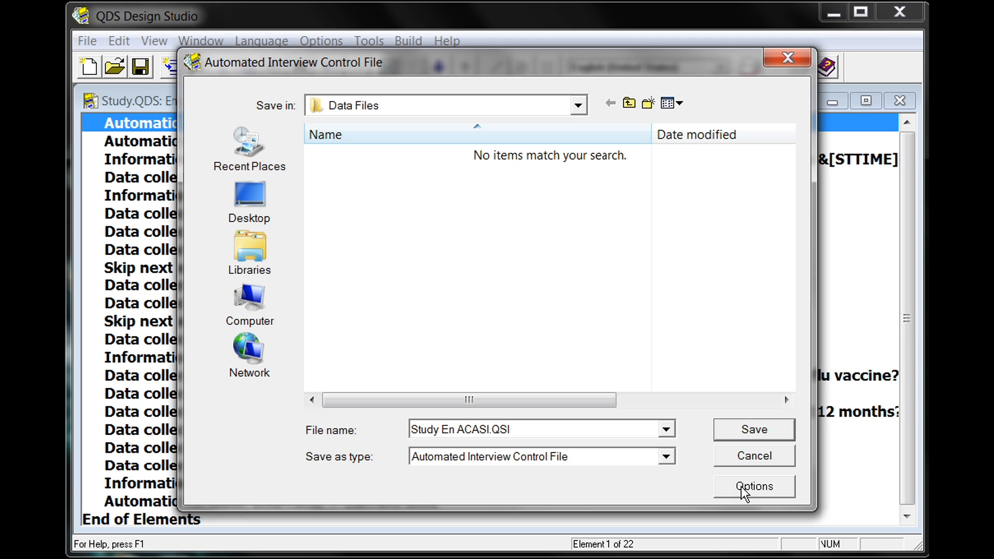
mouse_move(753, 429)
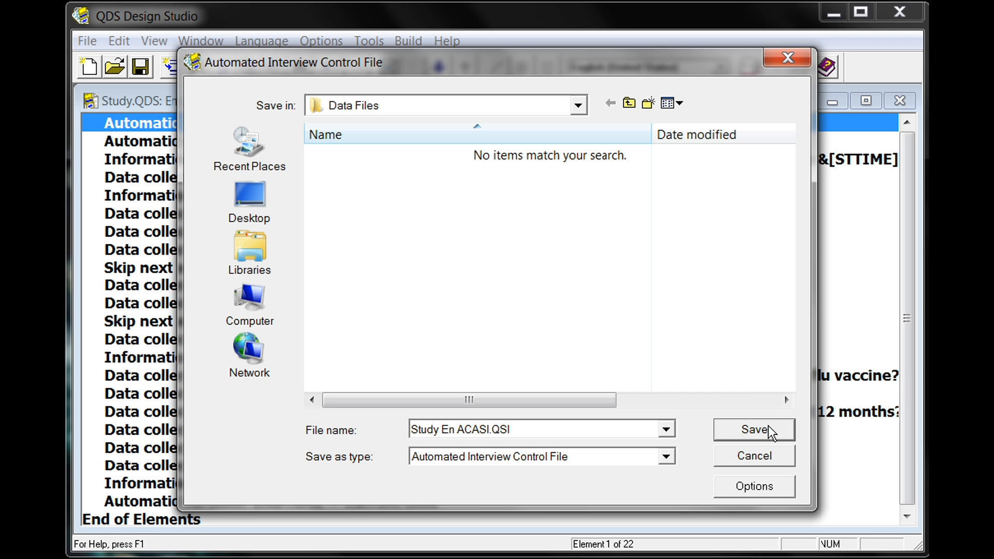
Save the control file as Study En ACASI.QSI in the Data Files folder.
click(752, 429)
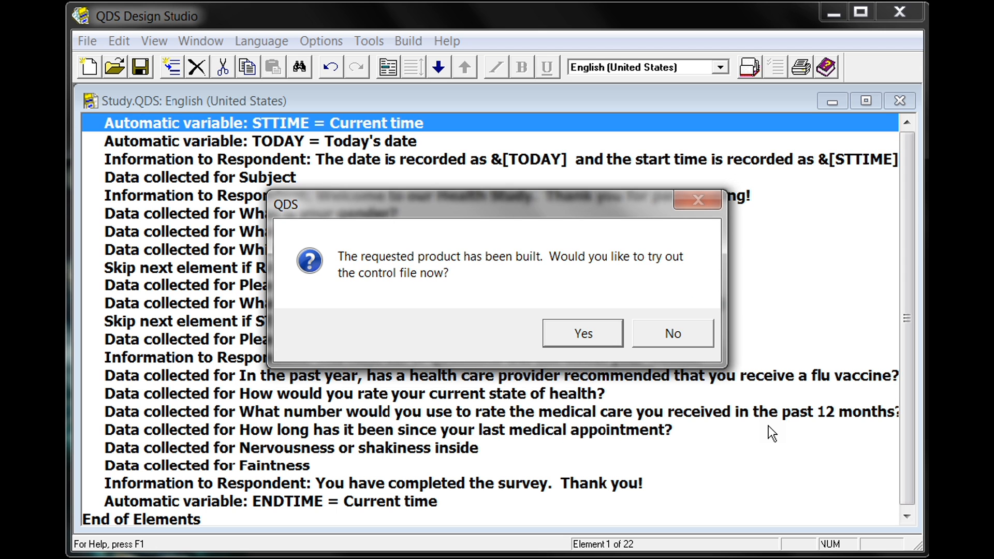
mouse_move(760, 428)
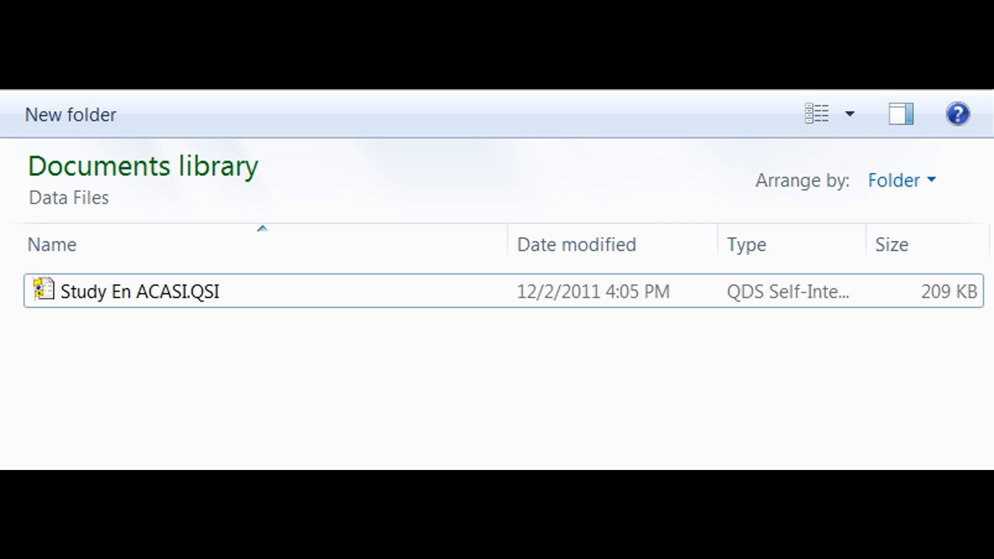
Run Study En ACASI.QSI from Explorer to launch the survey in QDS ACASI.
double_click(126, 292)
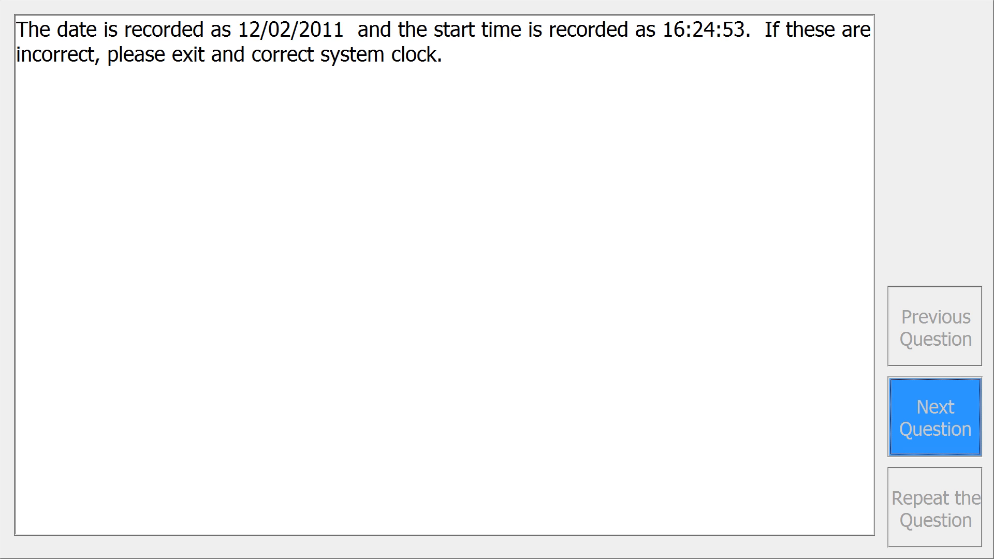
mouse_move(963, 444)
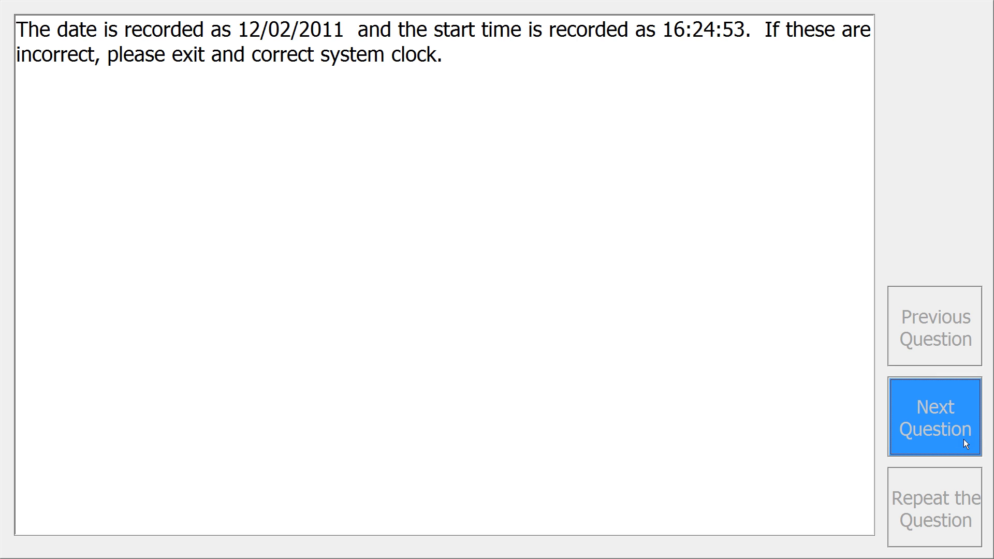
Enter subject ID 1002 on the keypad, clearing a first attempt, and submit it.
click(934, 416)
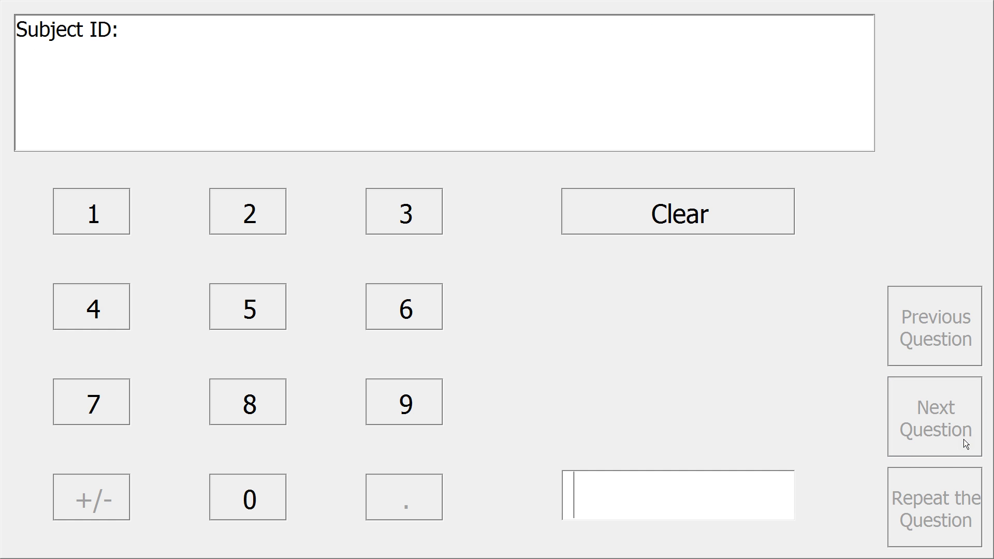
mouse_move(671, 397)
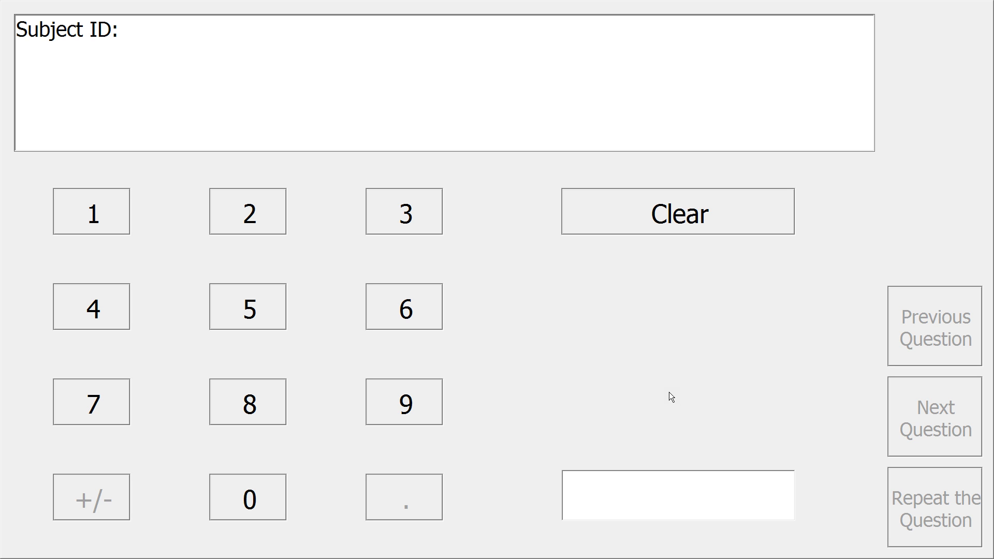
click(677, 496)
text(1002)
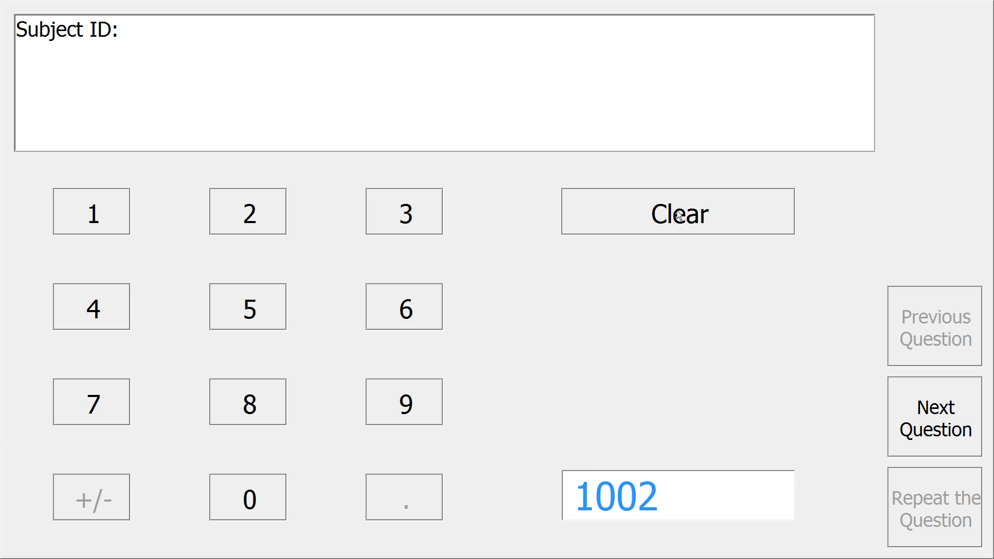
click(677, 212)
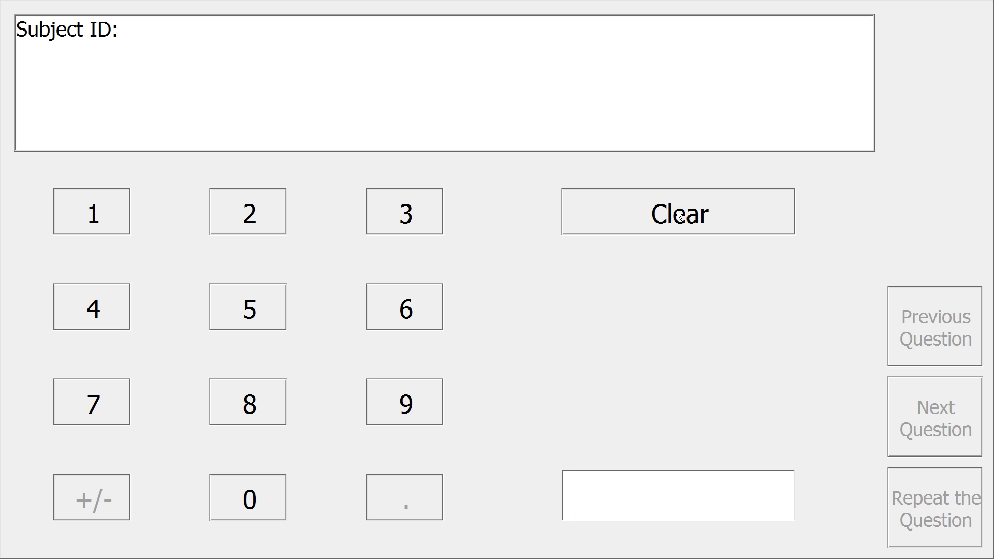
click(91, 211)
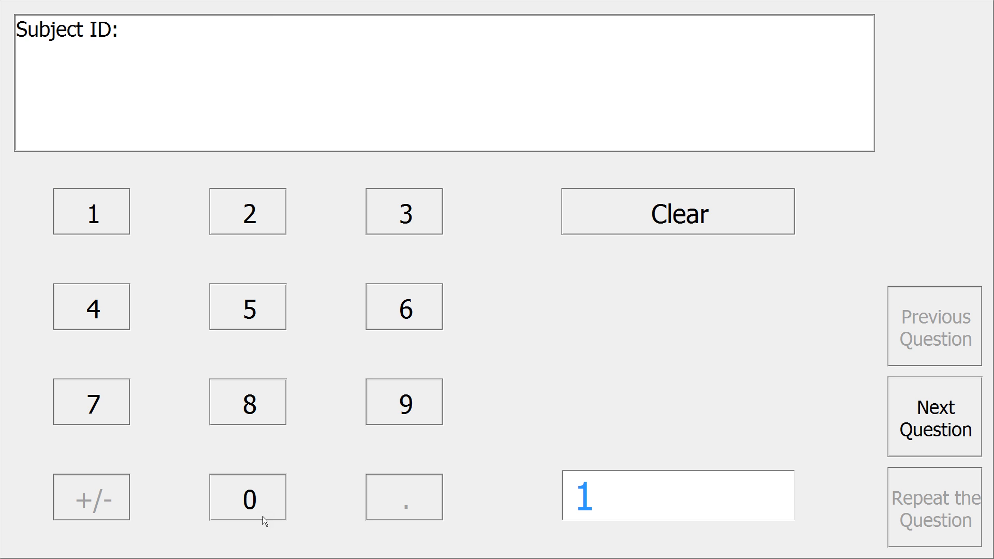
click(248, 495)
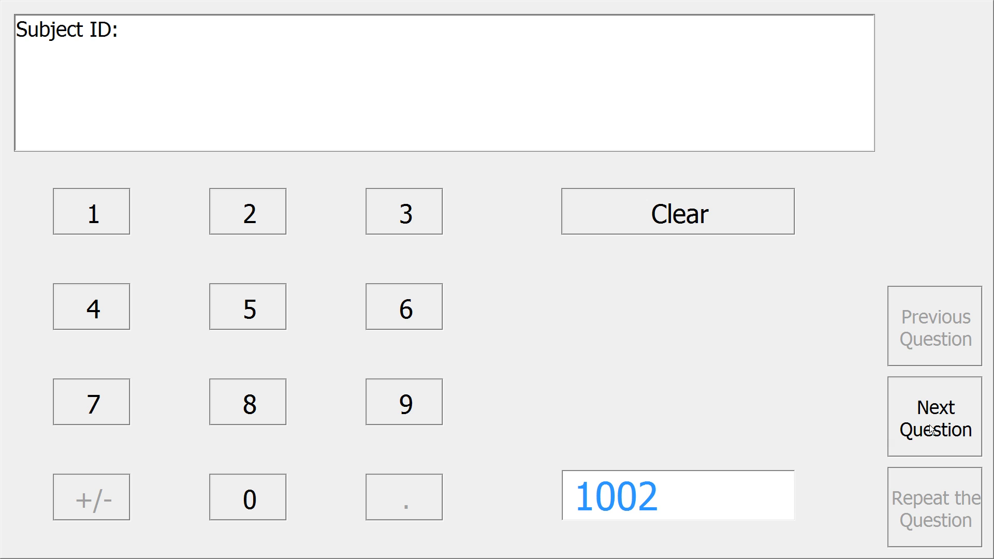
click(659, 496)
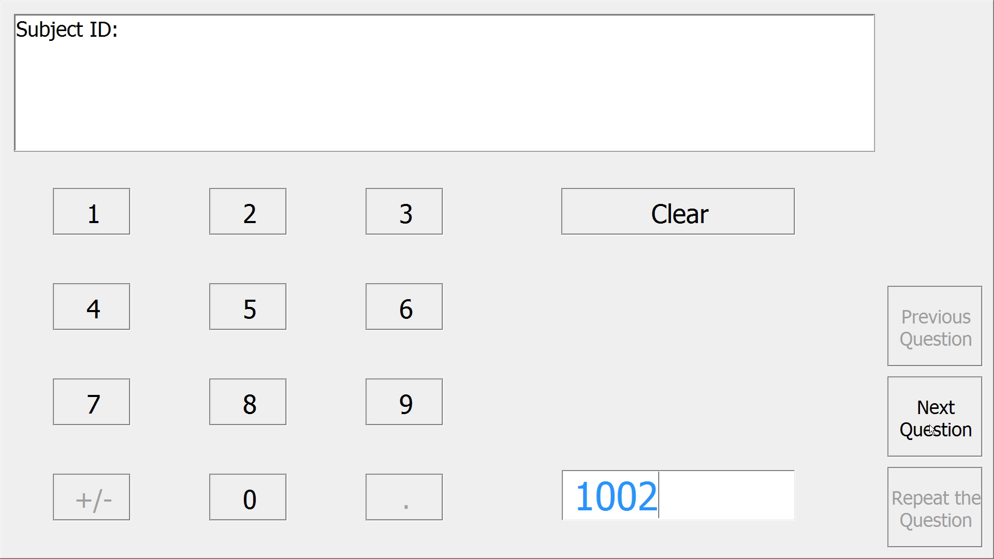
click(934, 416)
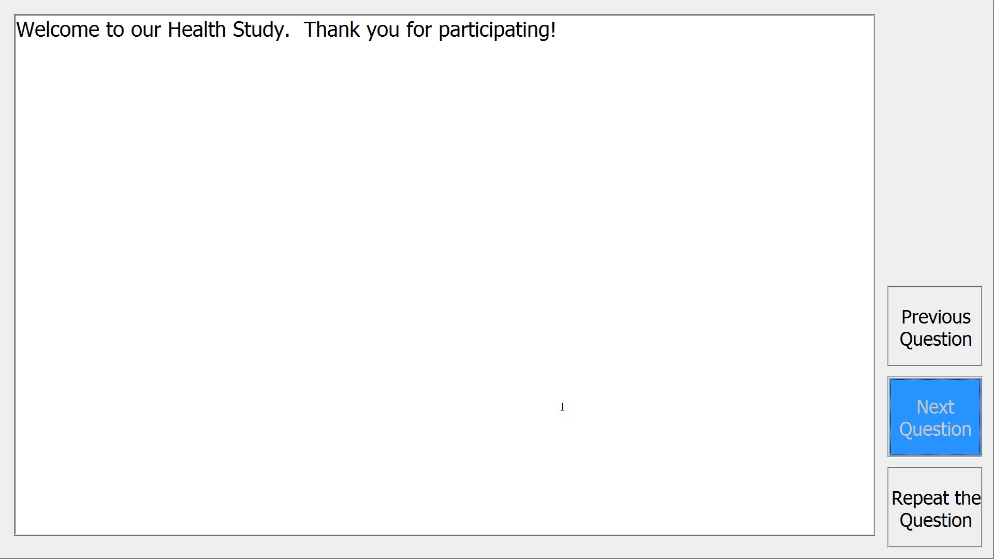
mouse_move(933, 361)
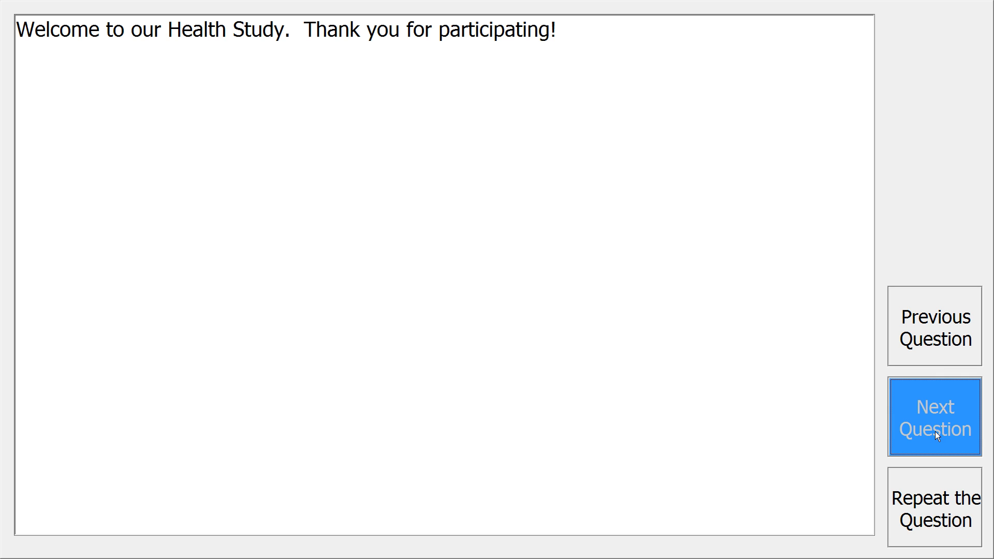
mouse_move(935, 499)
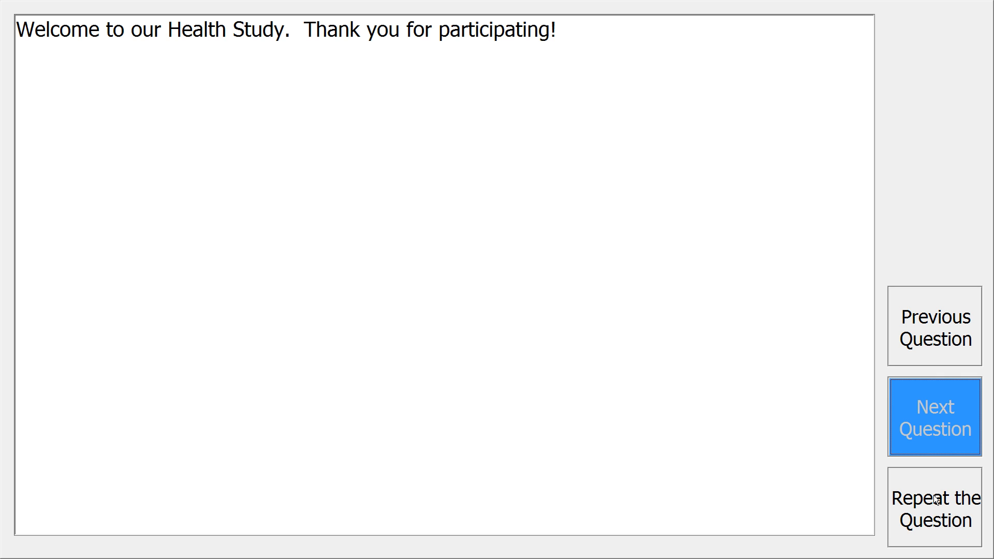
Advance past the welcome message to the date of birth question.
click(935, 417)
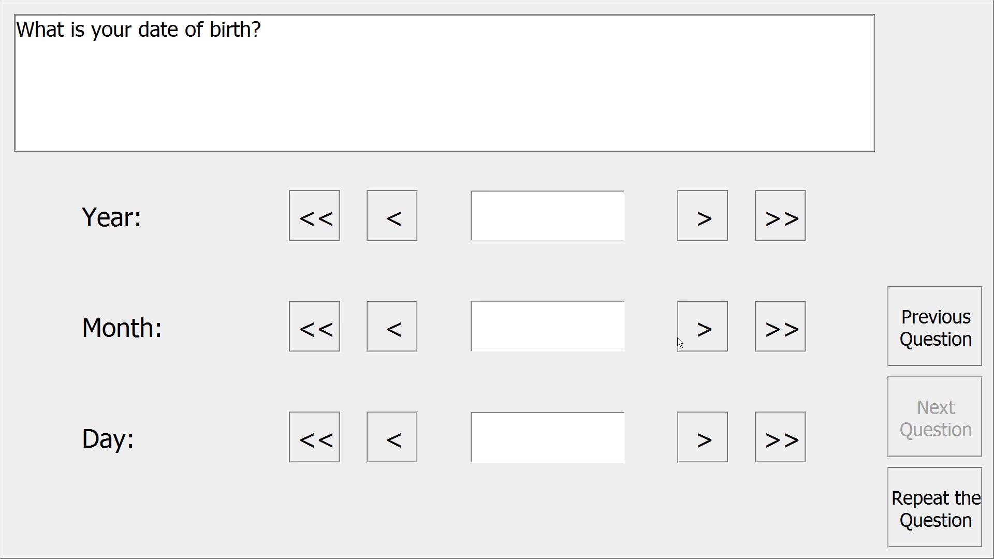
click(547, 215)
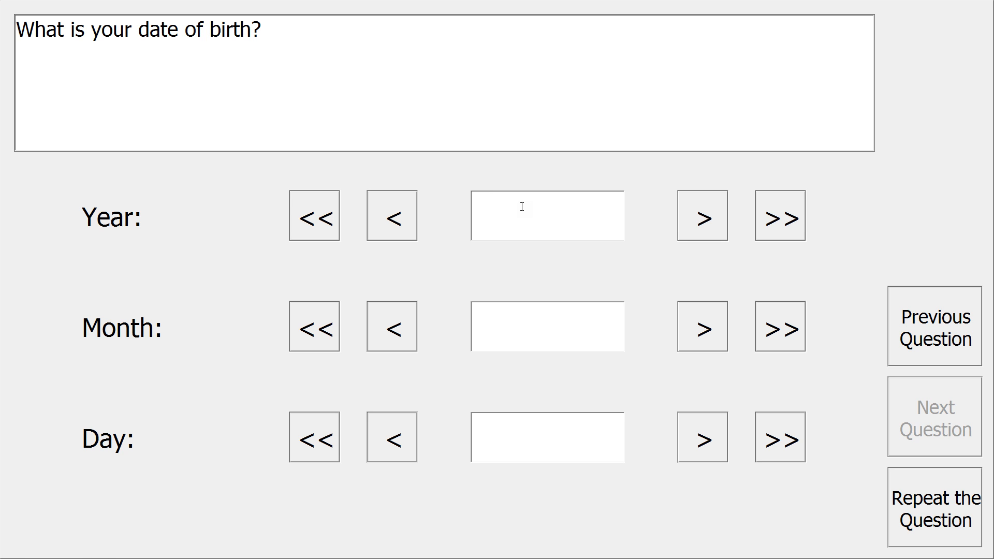
text(1990)
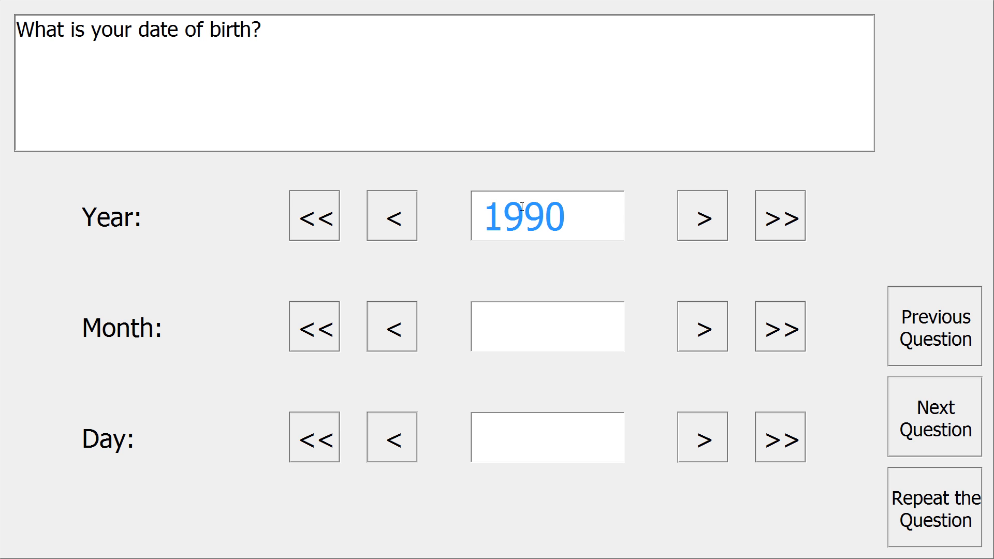
click(780, 326)
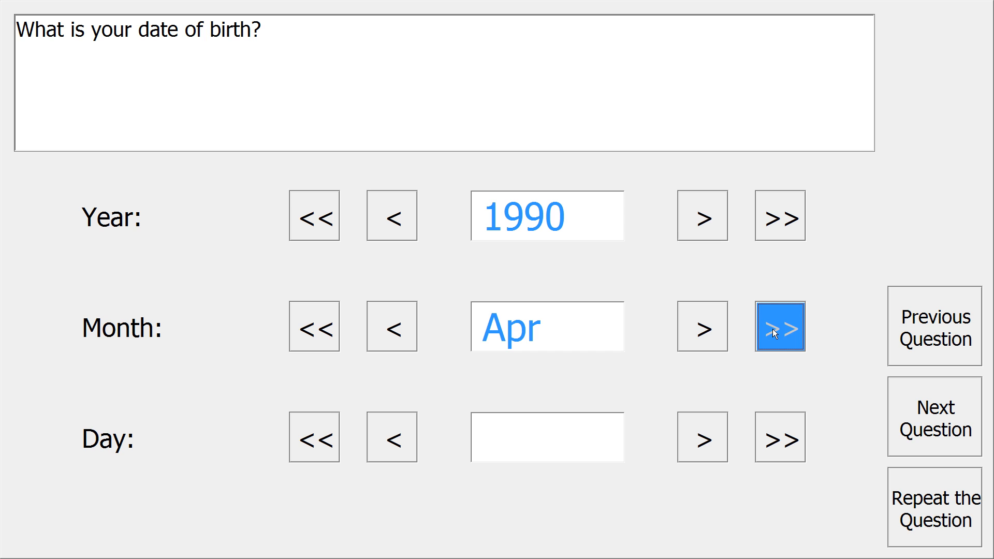
click(701, 437)
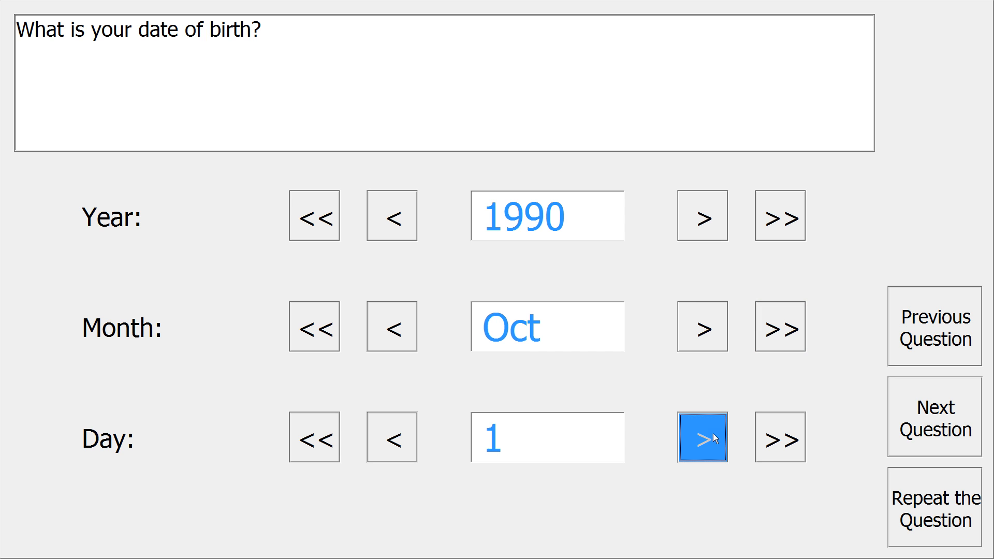
click(779, 437)
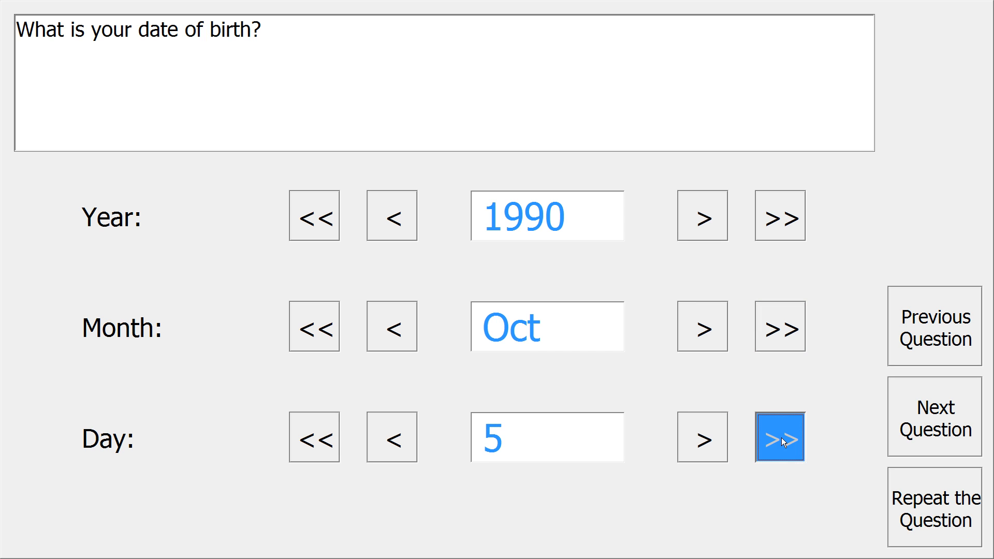
click(780, 436)
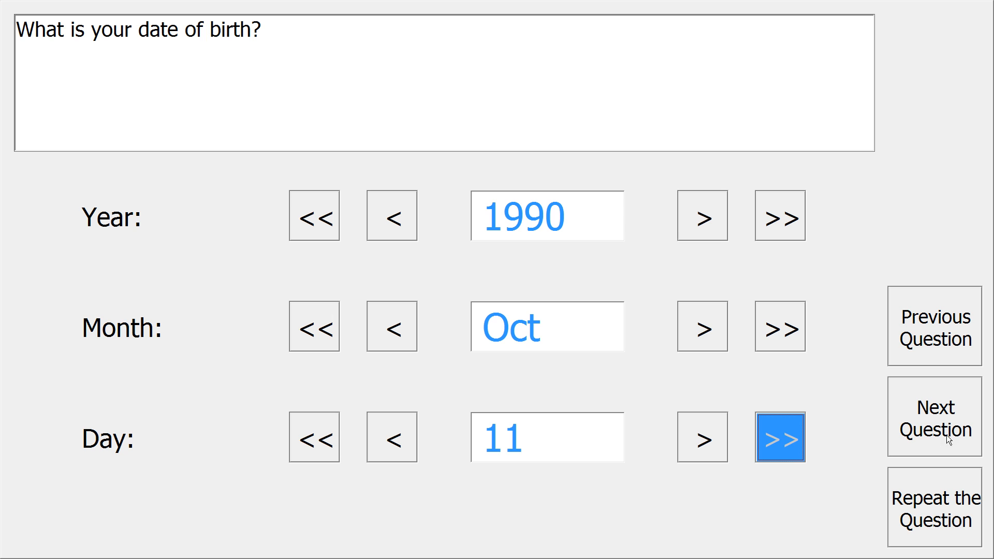
mouse_move(961, 441)
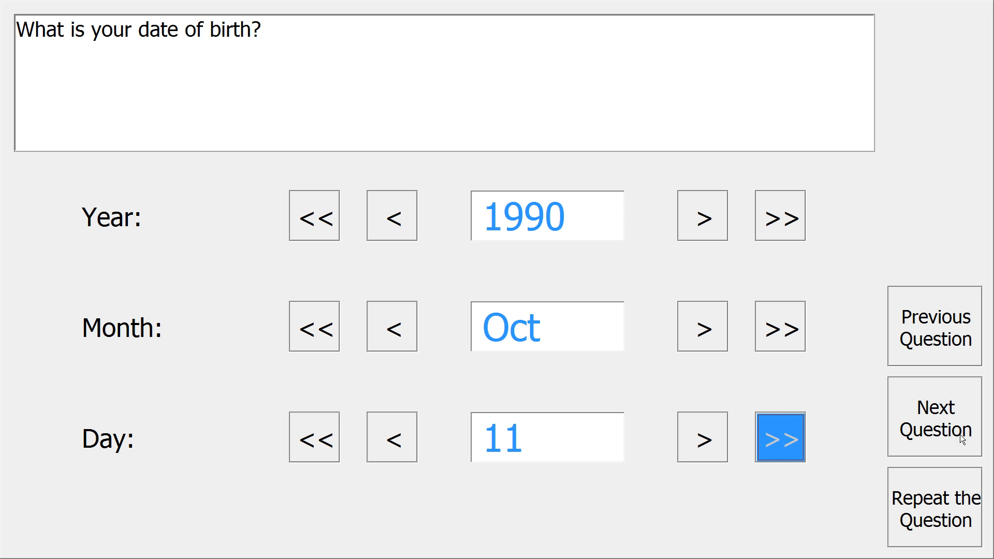
click(932, 415)
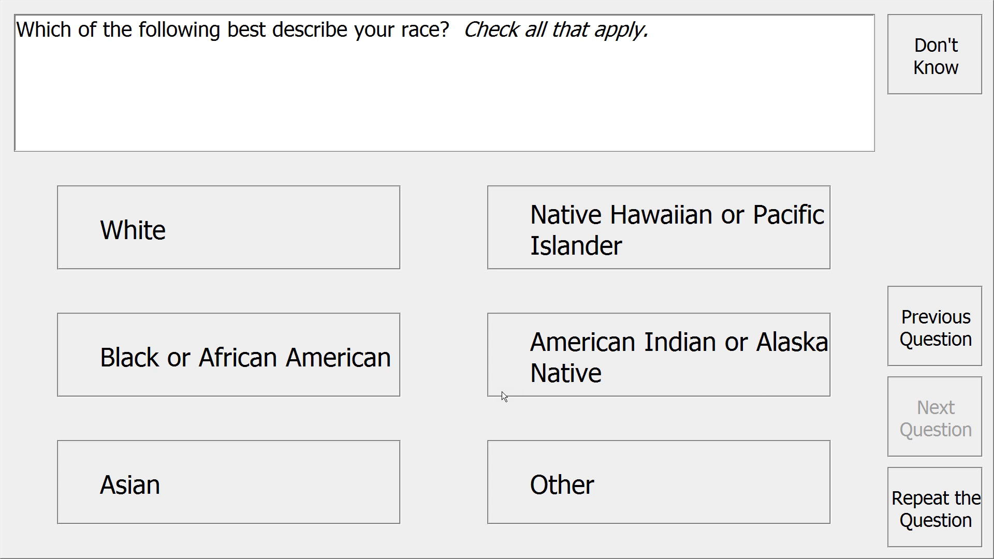
mouse_move(440, 394)
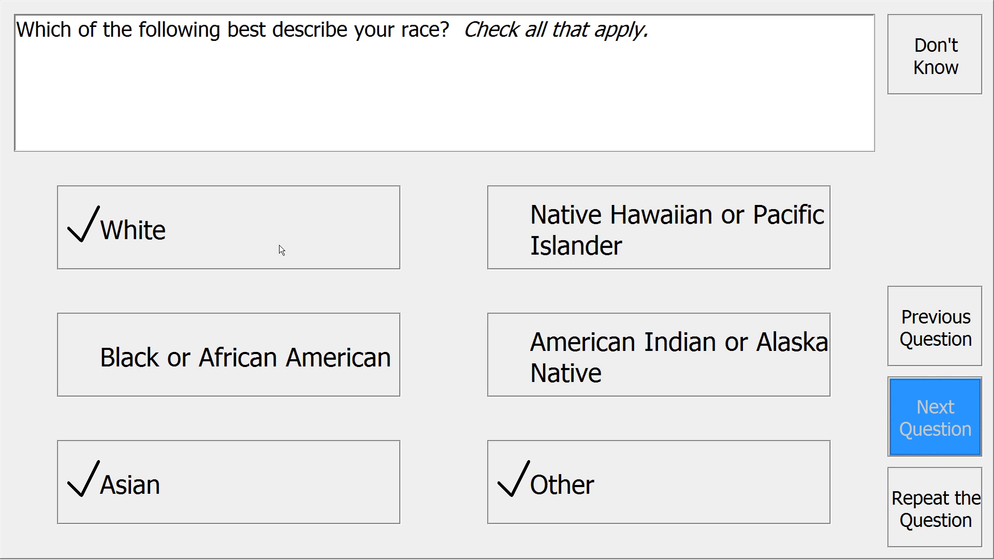
Leave Asian and Other ticked with White removed, then continue past the race question.
click(226, 227)
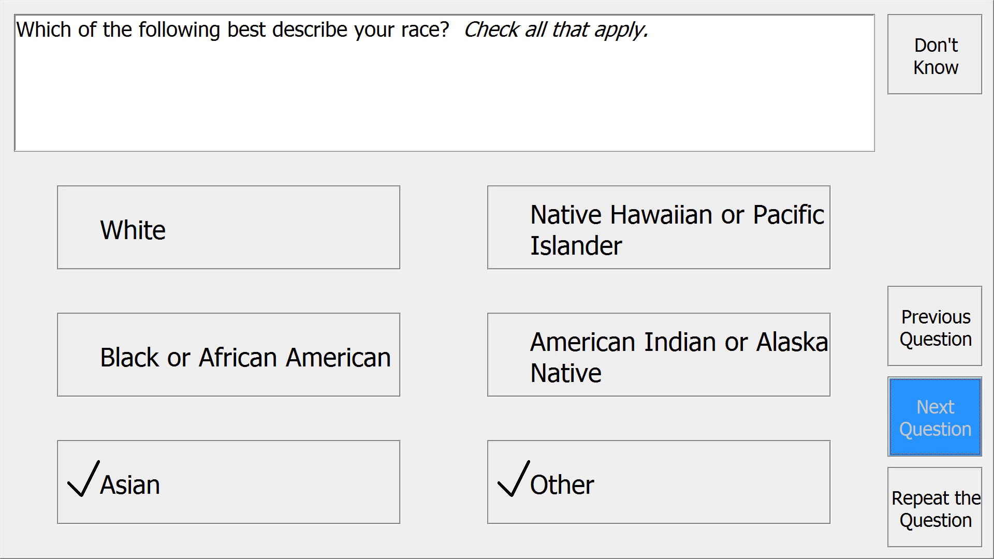
mouse_move(645, 506)
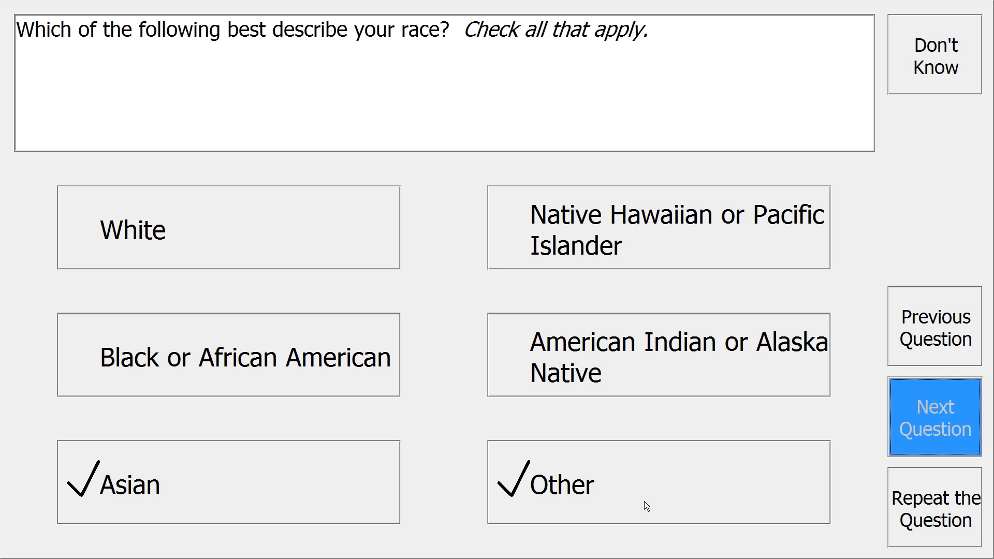
mouse_move(956, 423)
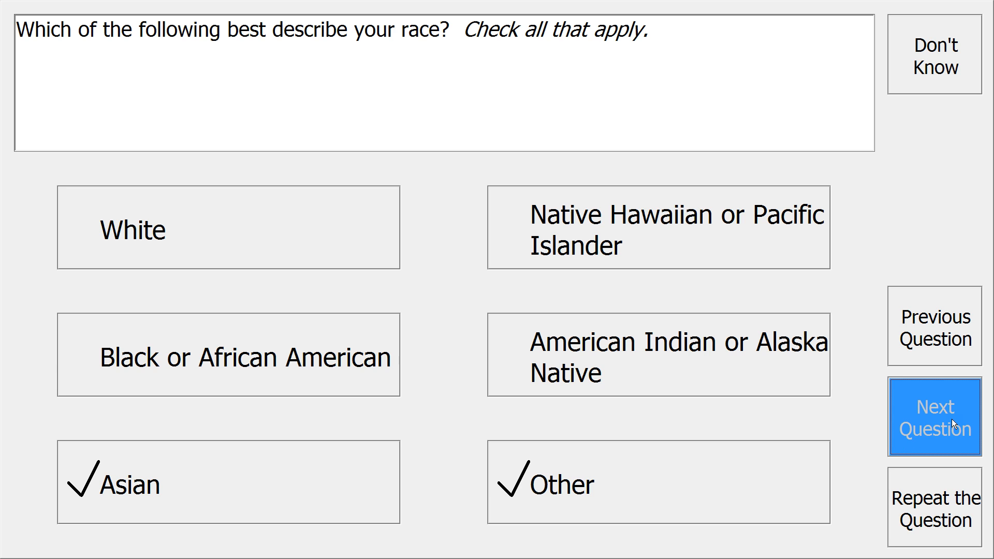
click(933, 416)
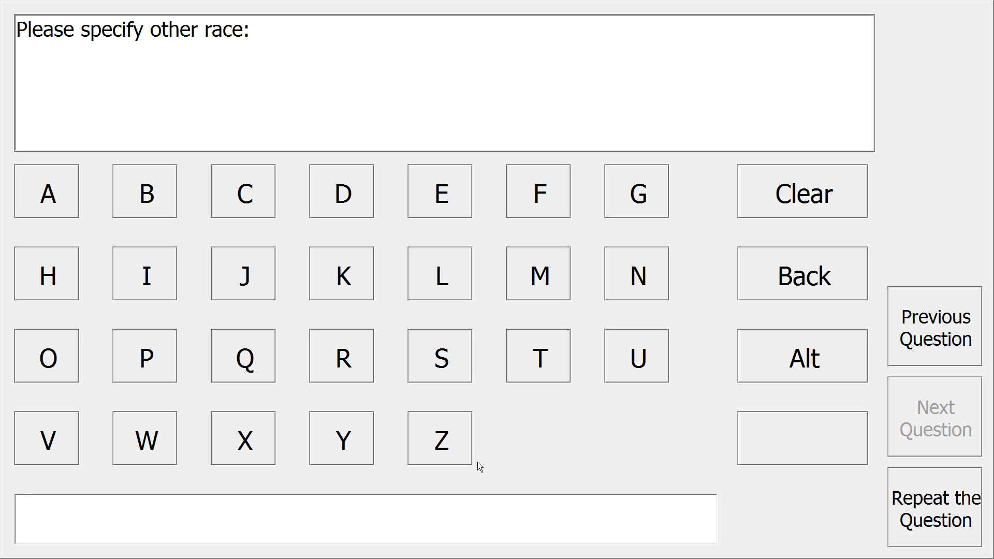
mouse_move(497, 468)
text(Chinese)
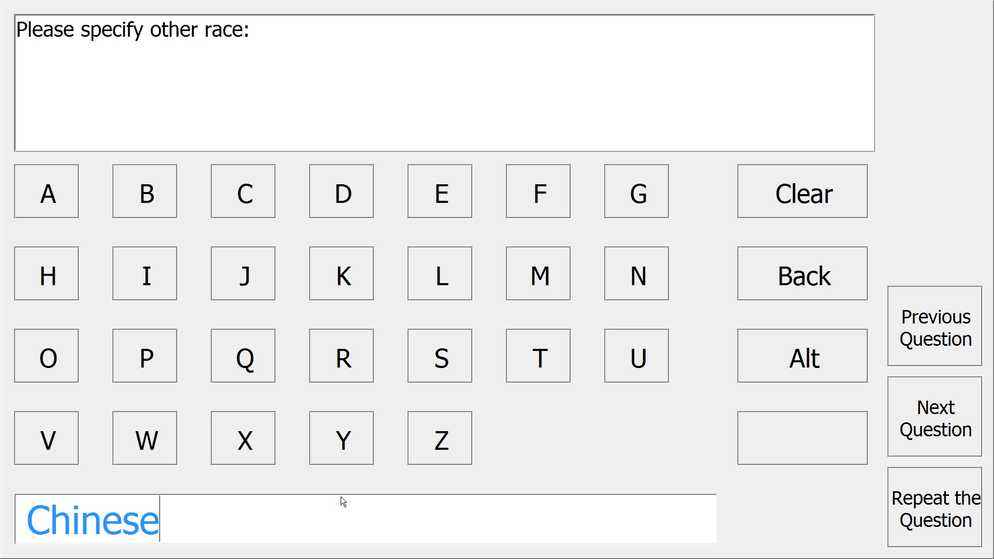
mouse_move(960, 448)
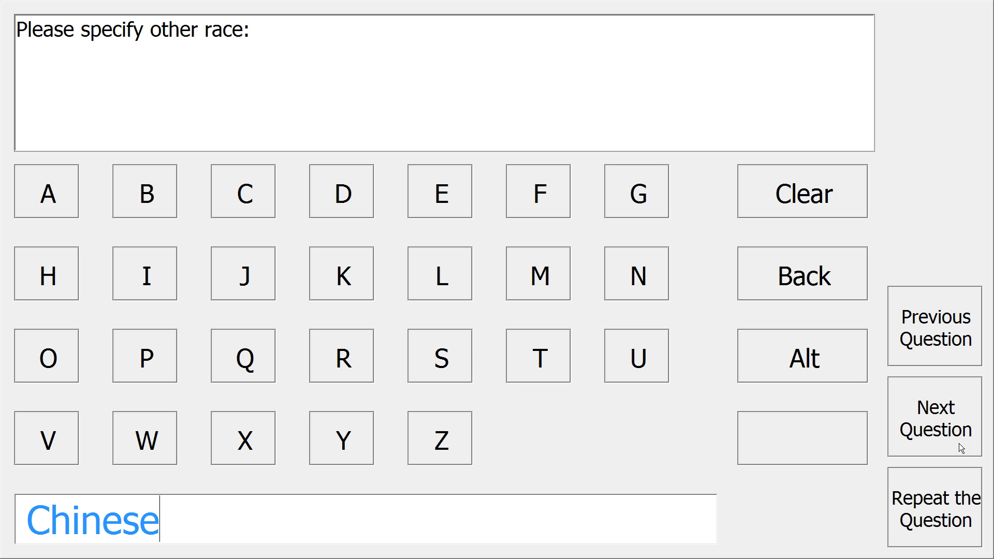
Accept CHINESE as the specified other race and continue to marital status.
click(932, 417)
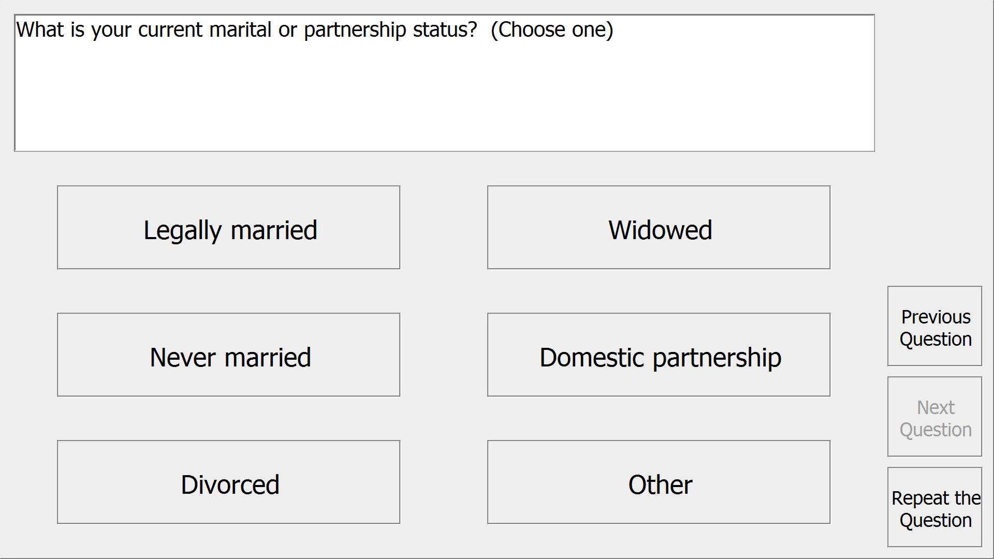
mouse_move(397, 343)
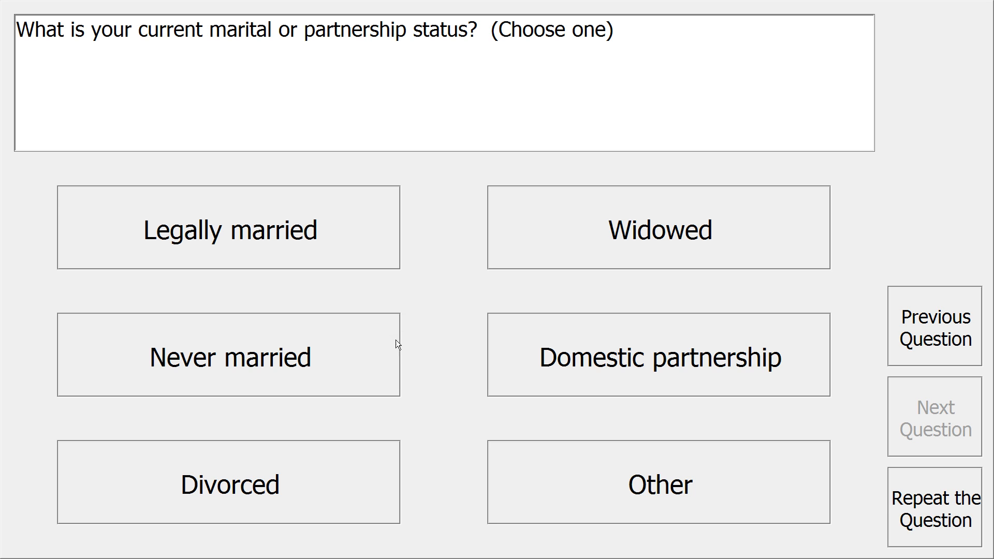
mouse_move(546, 463)
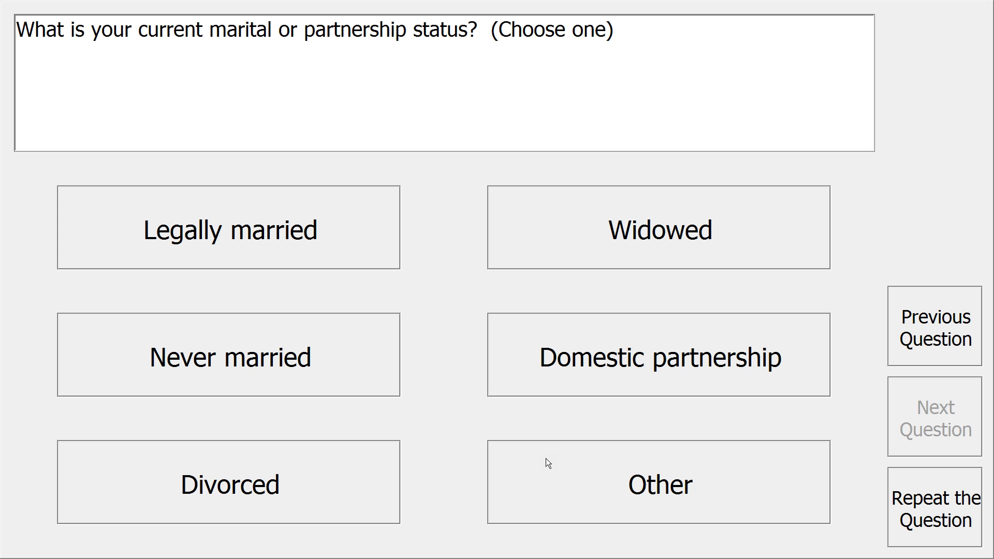
mouse_move(557, 468)
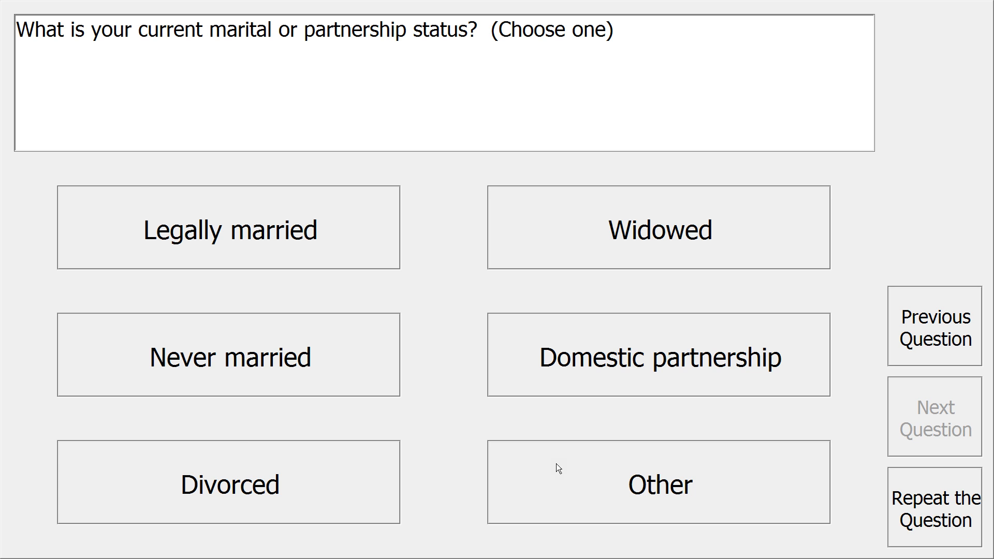
Answer the marital status question with Other.
click(659, 483)
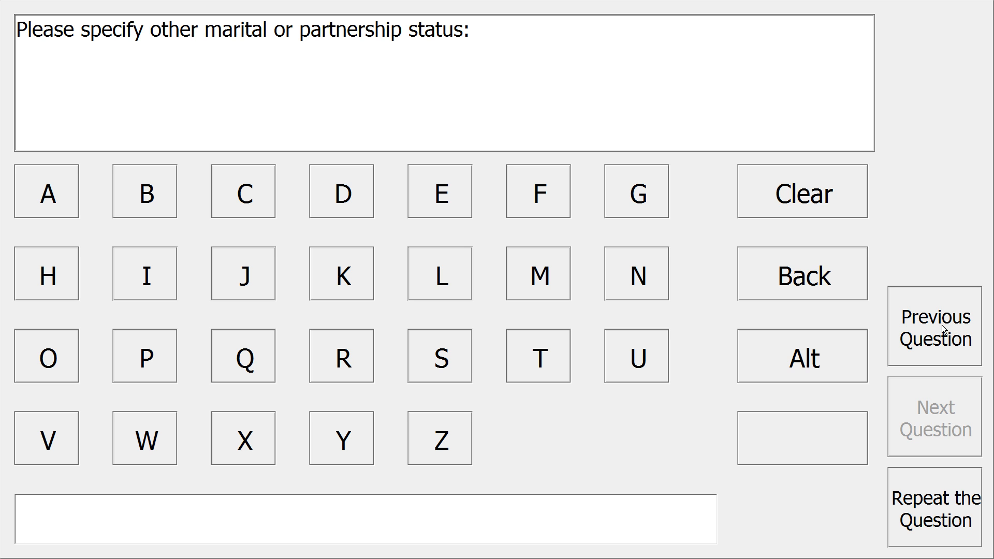
Go back to the marital status question and change the Other answer.
click(932, 326)
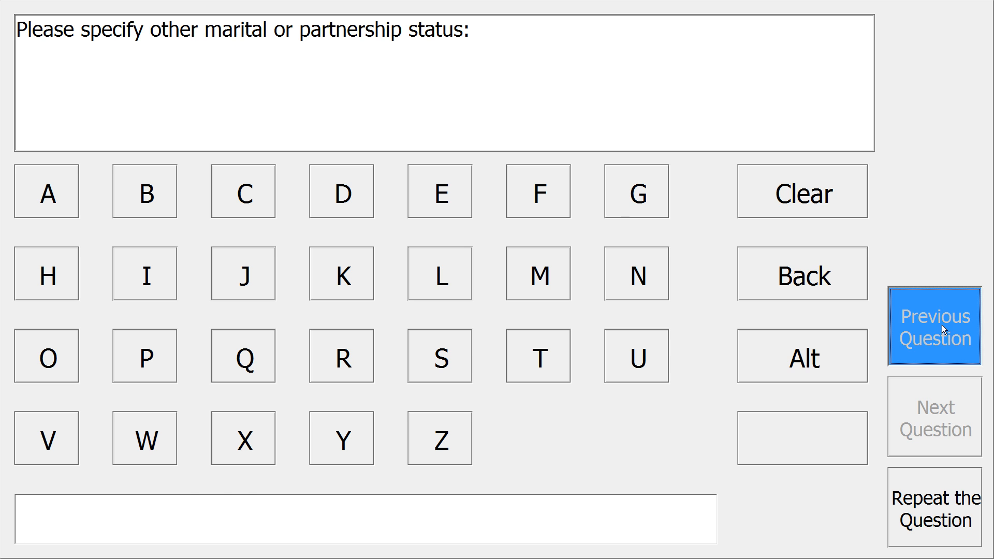
click(933, 326)
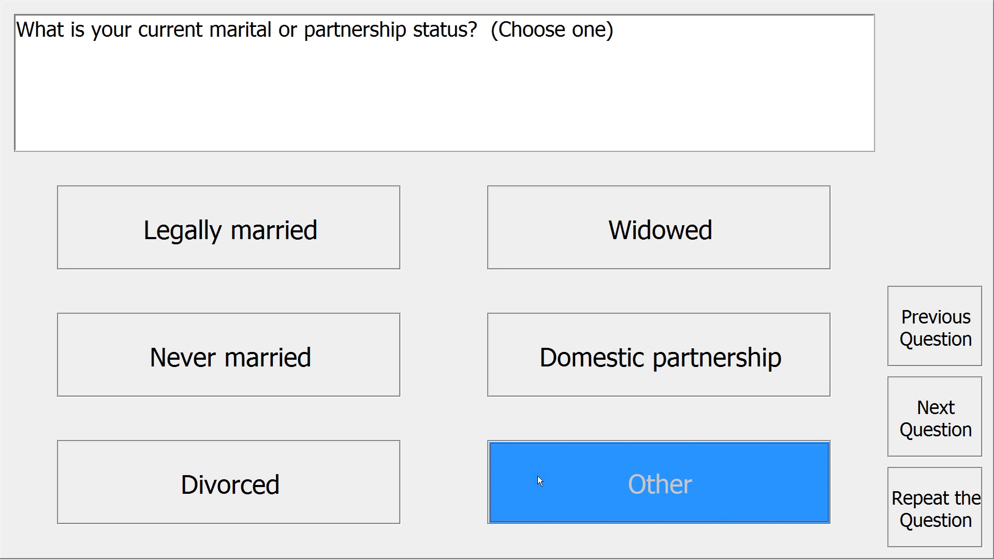
mouse_move(269, 245)
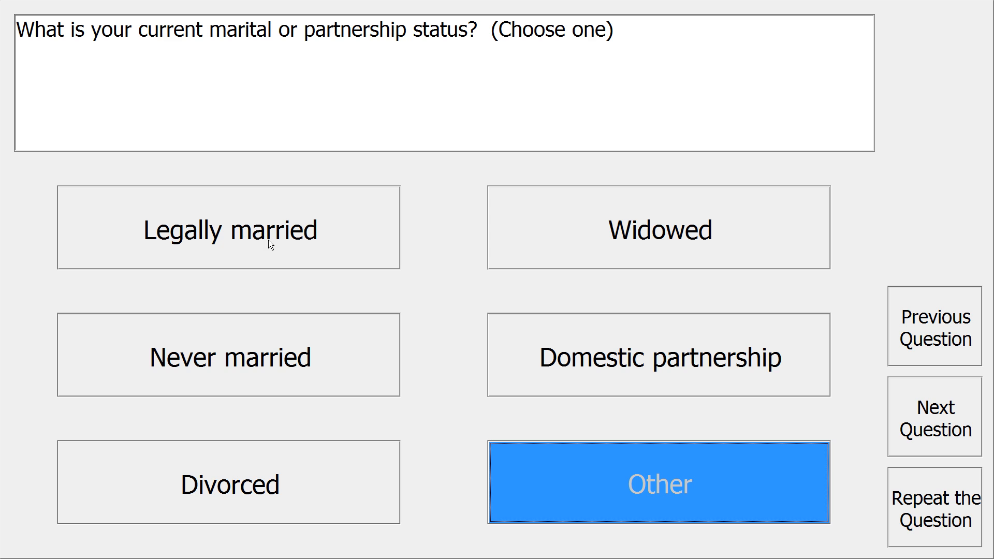
click(228, 226)
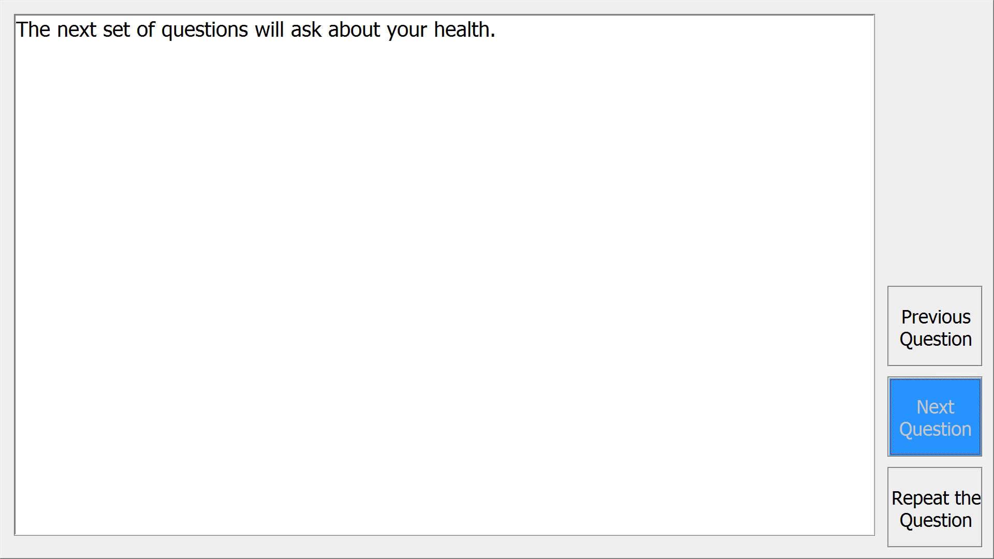
mouse_move(852, 367)
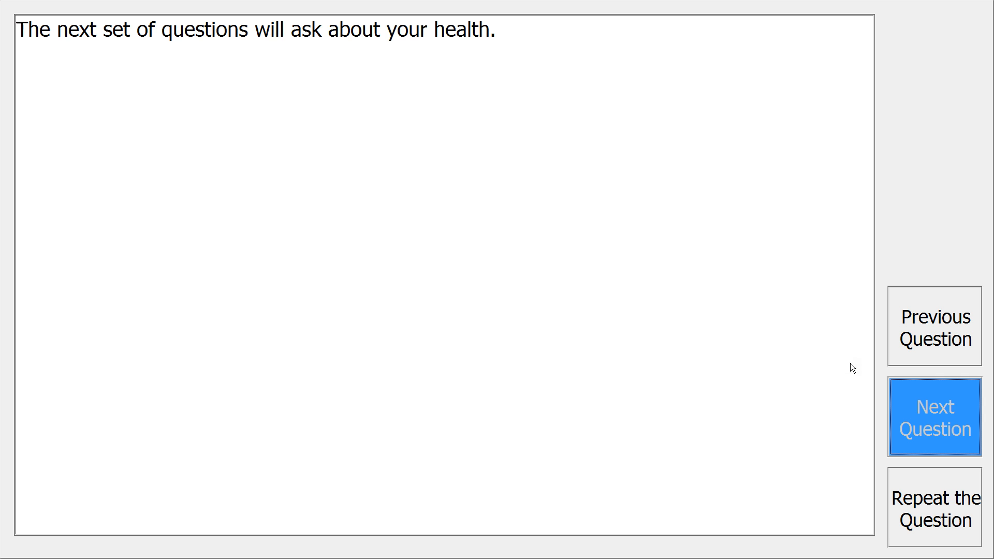
Continue past the health section introduction to the flu vaccine question.
click(933, 417)
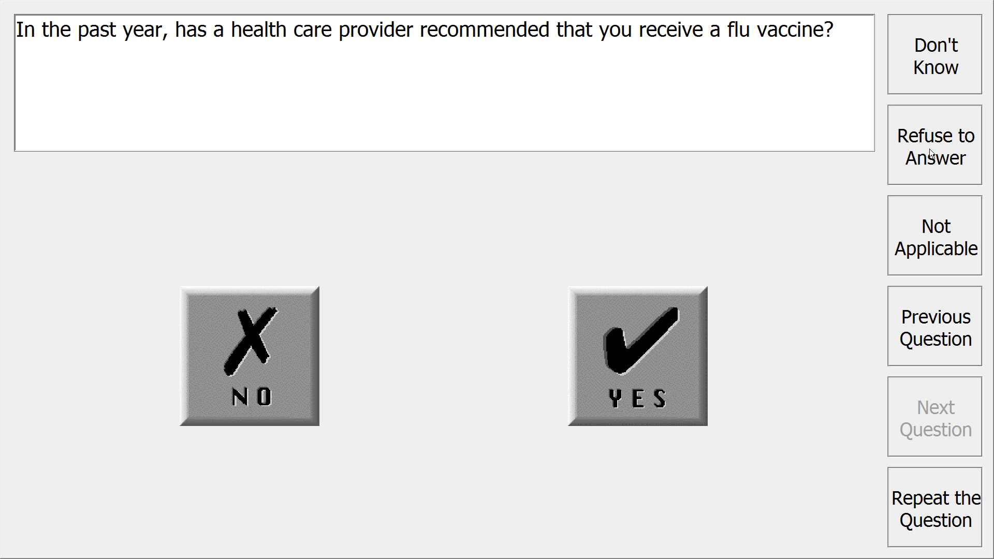
mouse_move(932, 150)
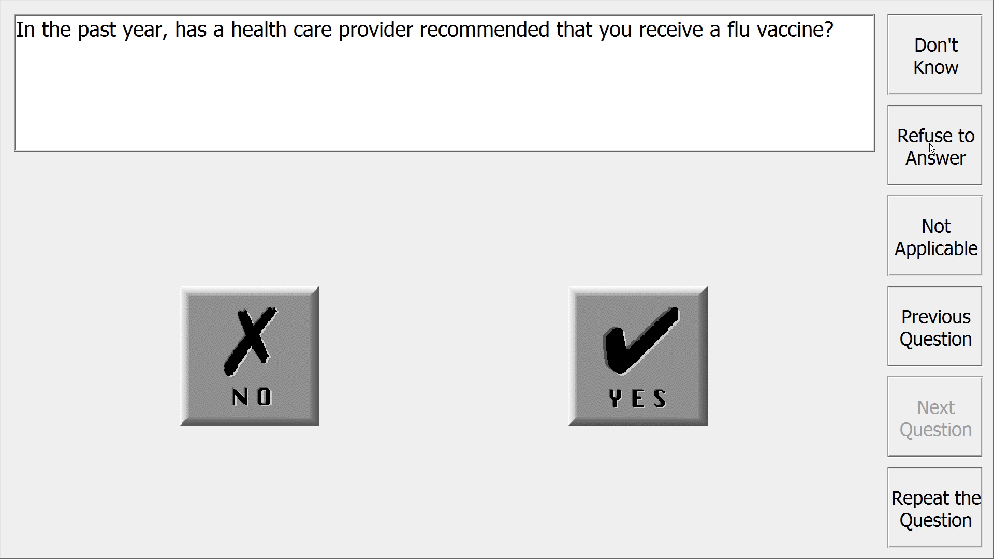
mouse_move(615, 380)
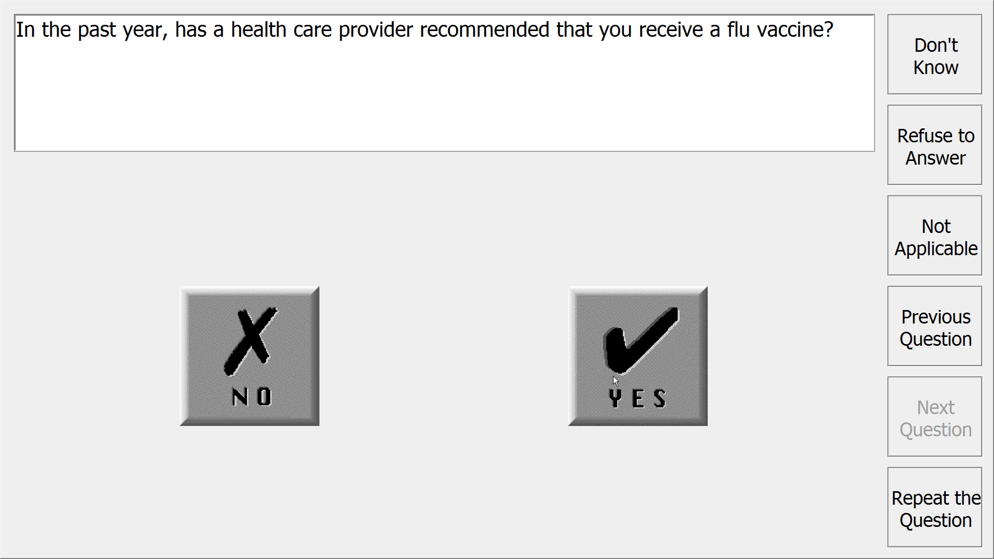
Record Yes for the flu vaccine recommendation and advance to the health rating.
click(636, 355)
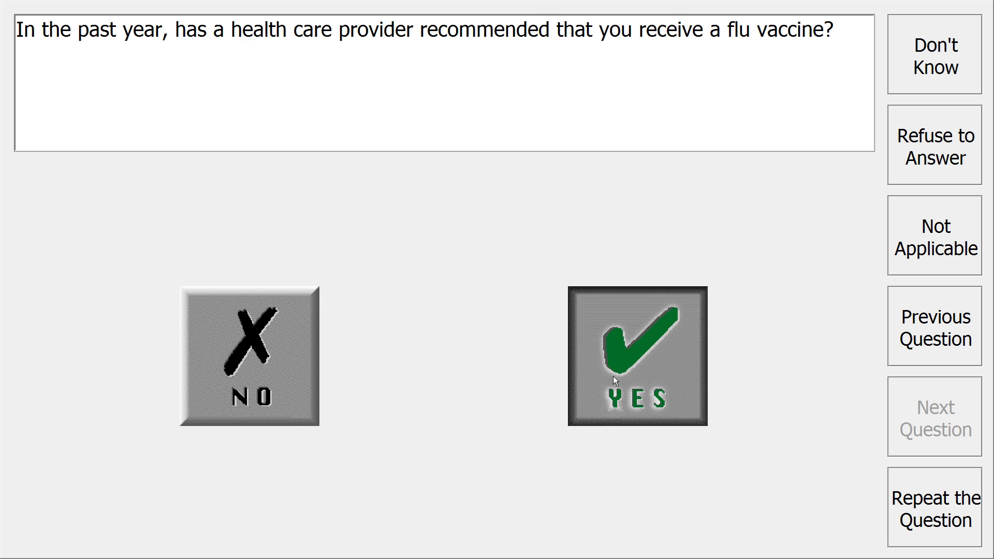
click(636, 355)
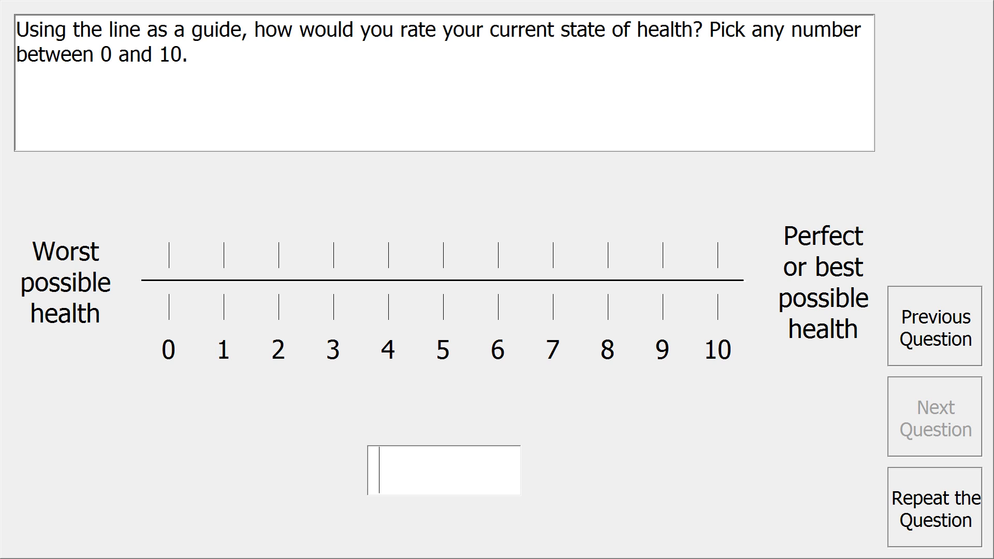
mouse_move(267, 239)
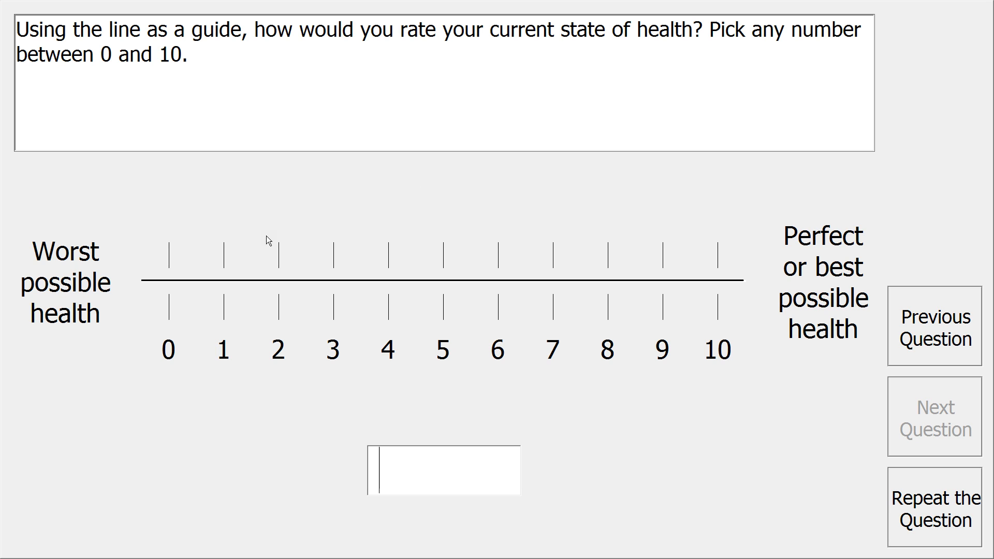
mouse_move(127, 306)
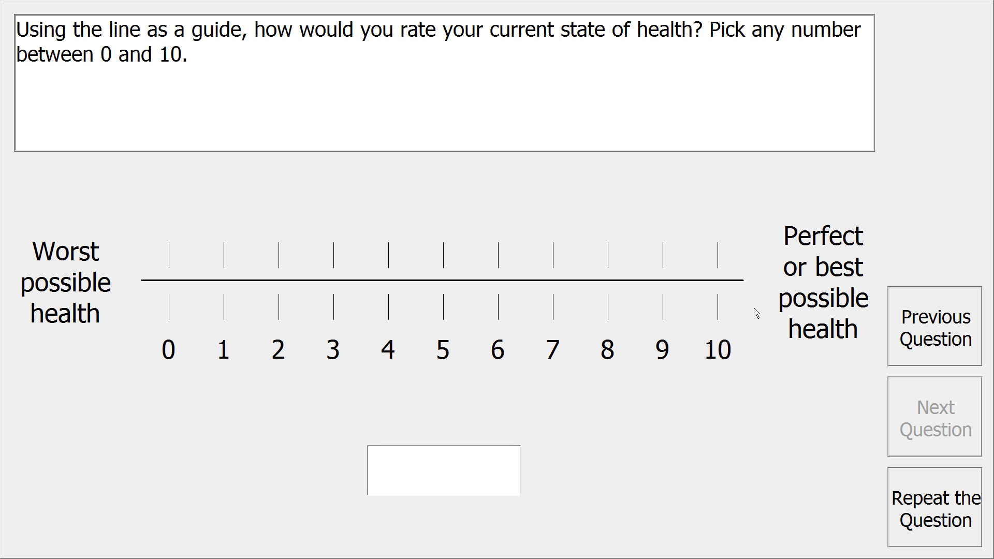
Rate current health as 9 on the 0–10 line and advance to the medical care question.
click(661, 280)
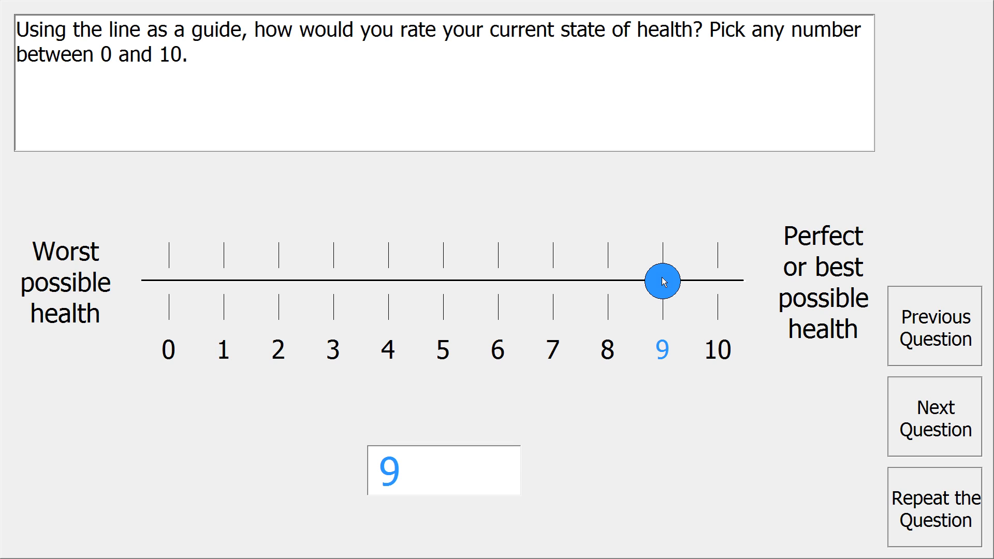
mouse_move(950, 431)
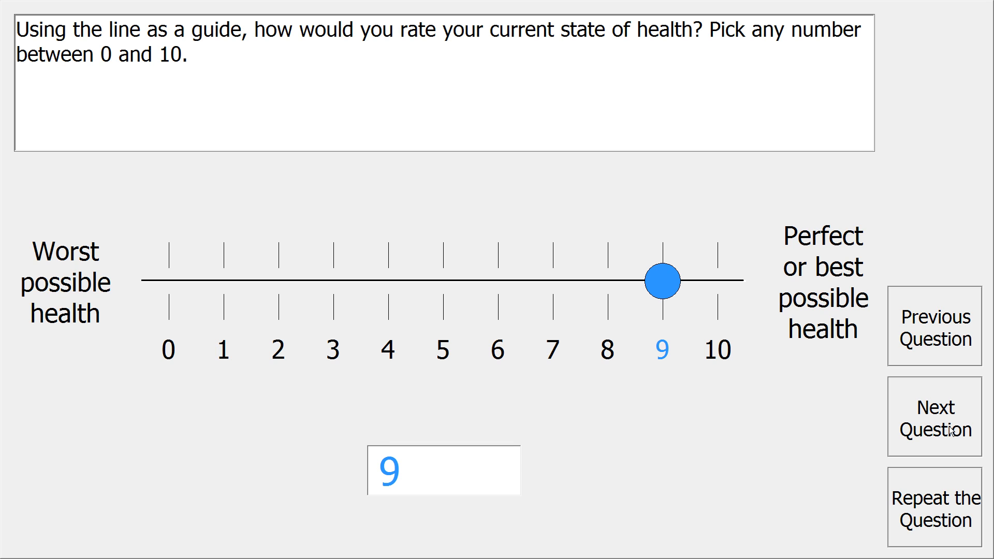
click(932, 416)
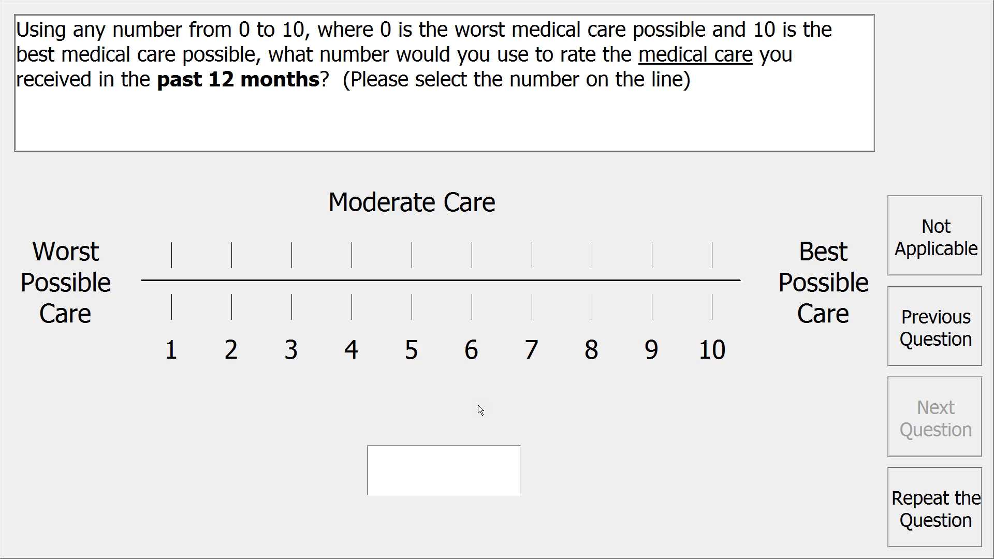
mouse_move(370, 351)
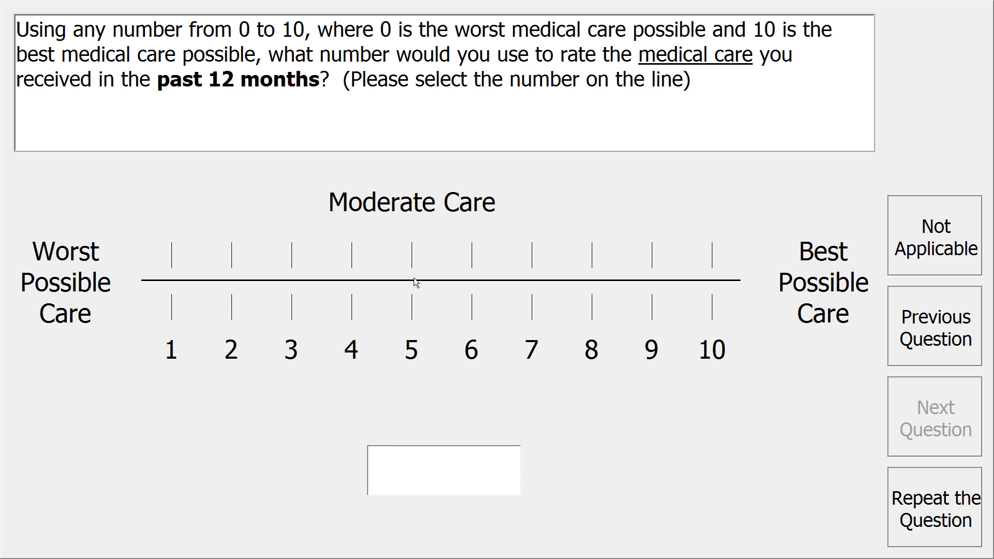
mouse_move(180, 310)
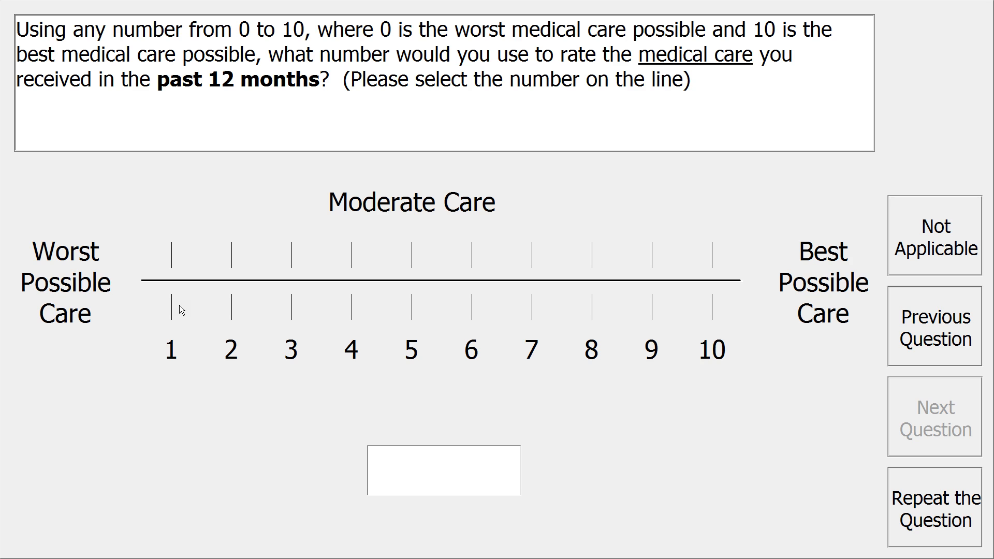
mouse_move(739, 310)
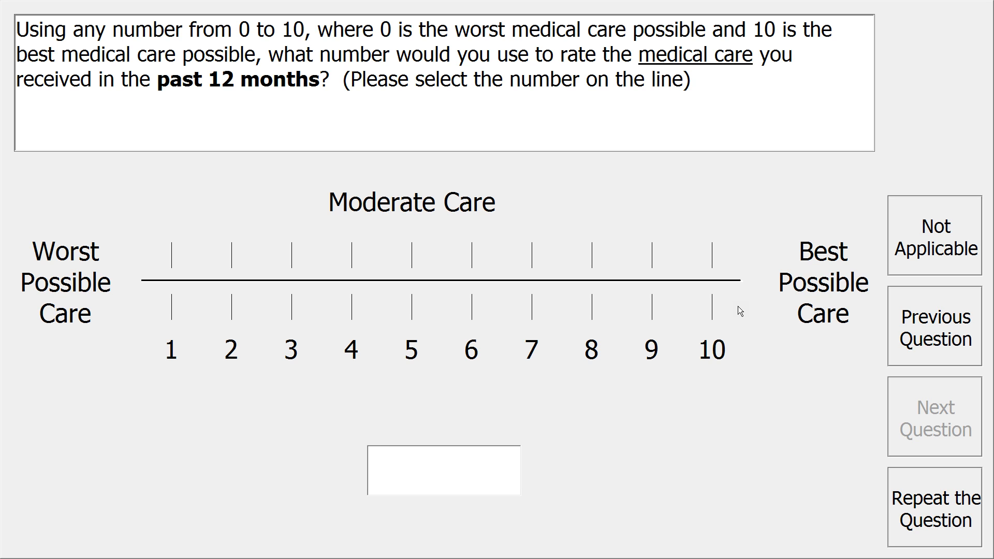
Rate medical care in the past 12 months as 7 and advance to the appointment question.
click(530, 280)
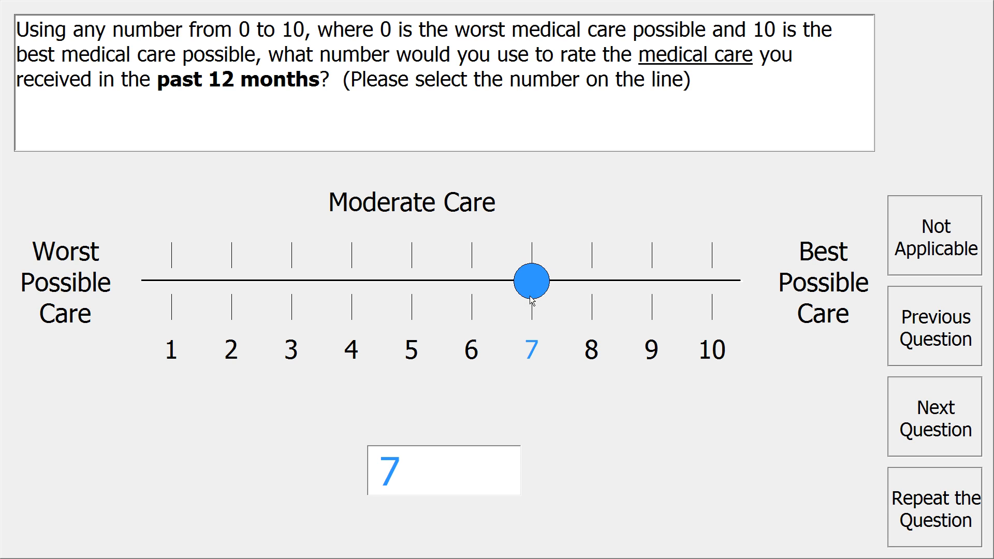
mouse_move(929, 425)
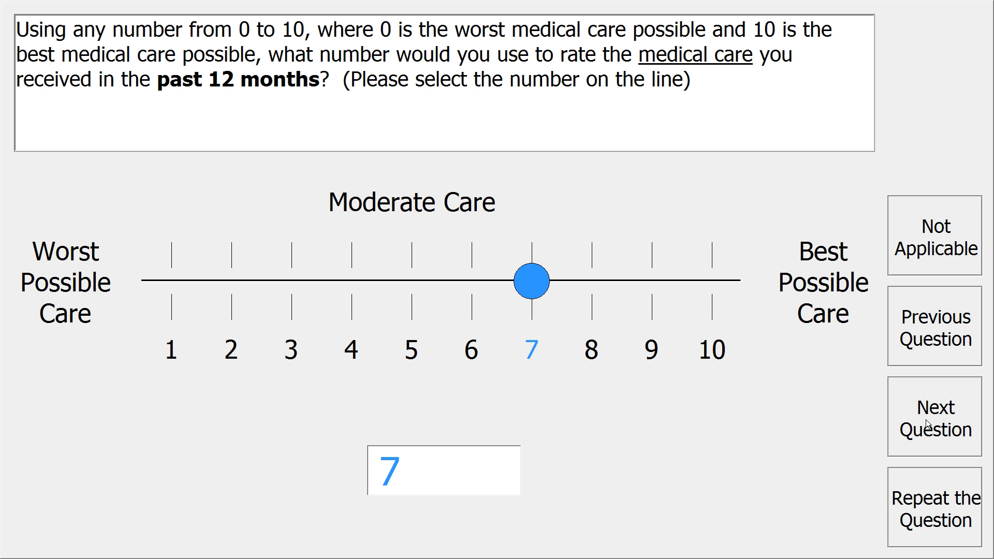
click(934, 415)
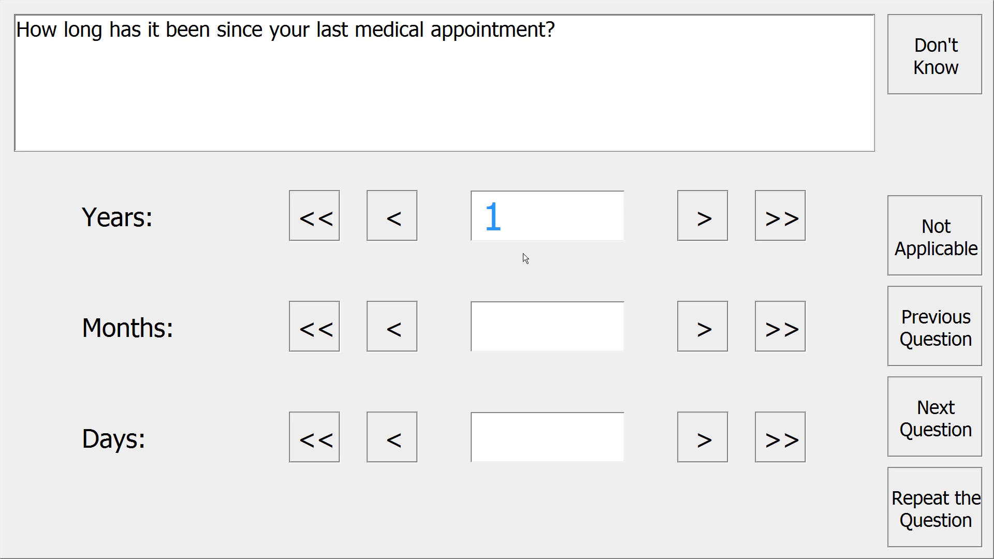
Answer 1 year, 0 months, 0 days since the last appointment and advance to the nervousness item.
click(701, 326)
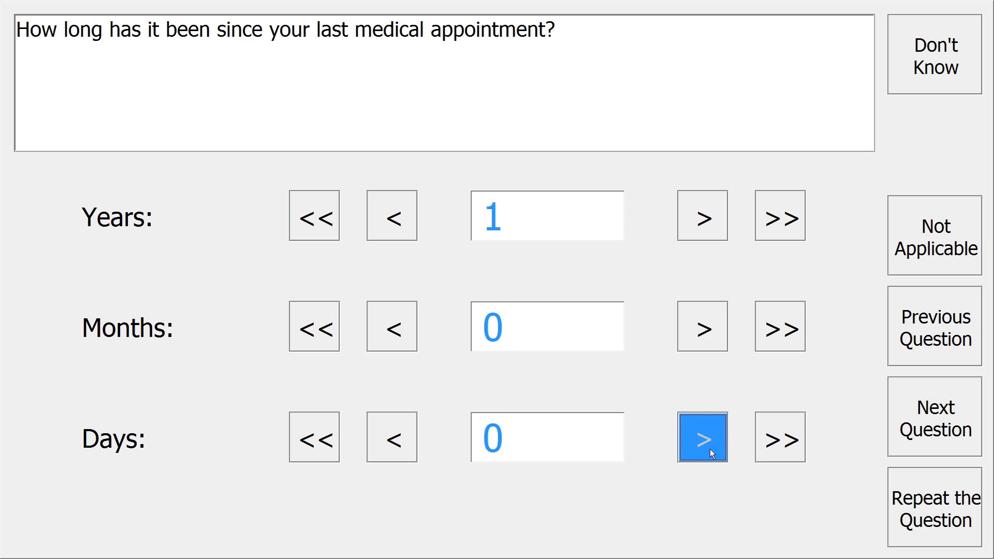
mouse_move(934, 430)
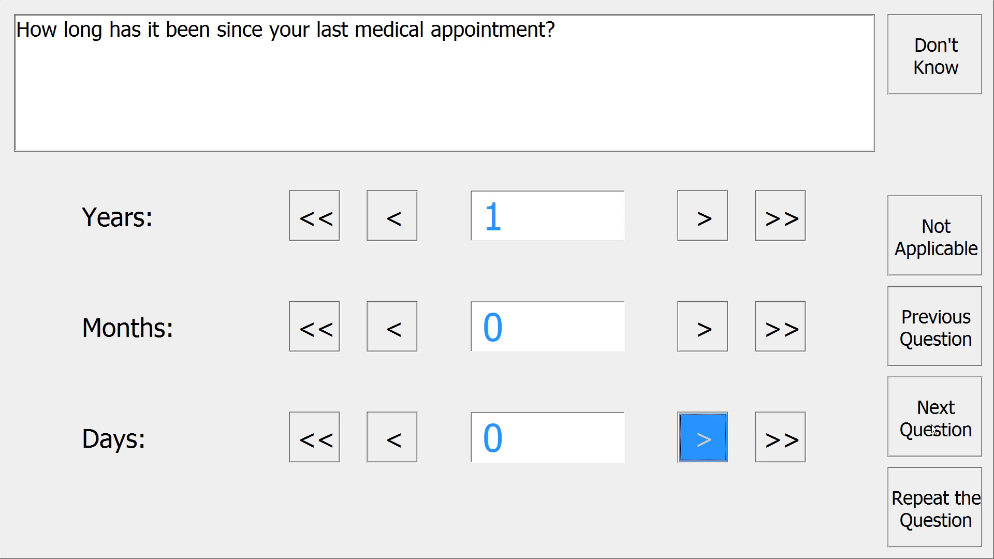
click(933, 417)
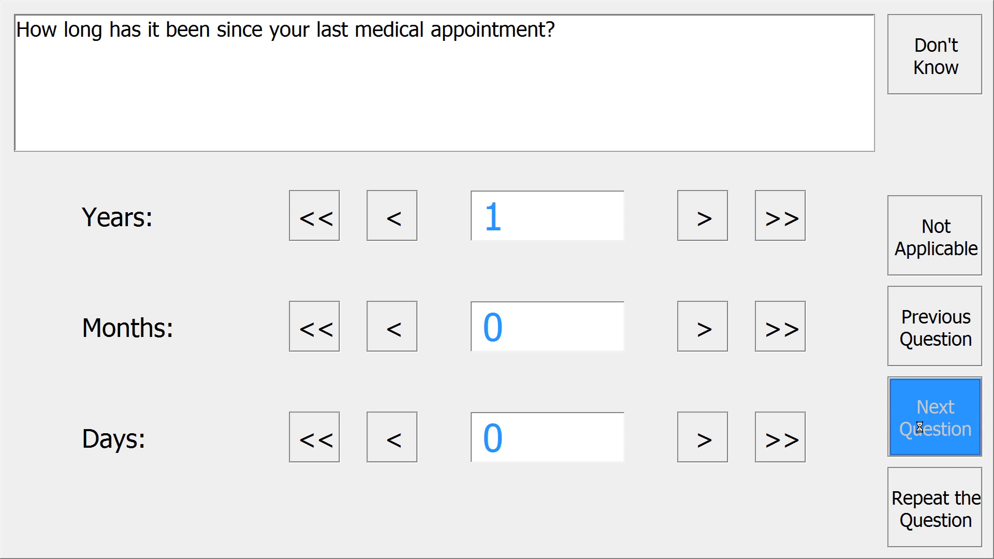
click(934, 417)
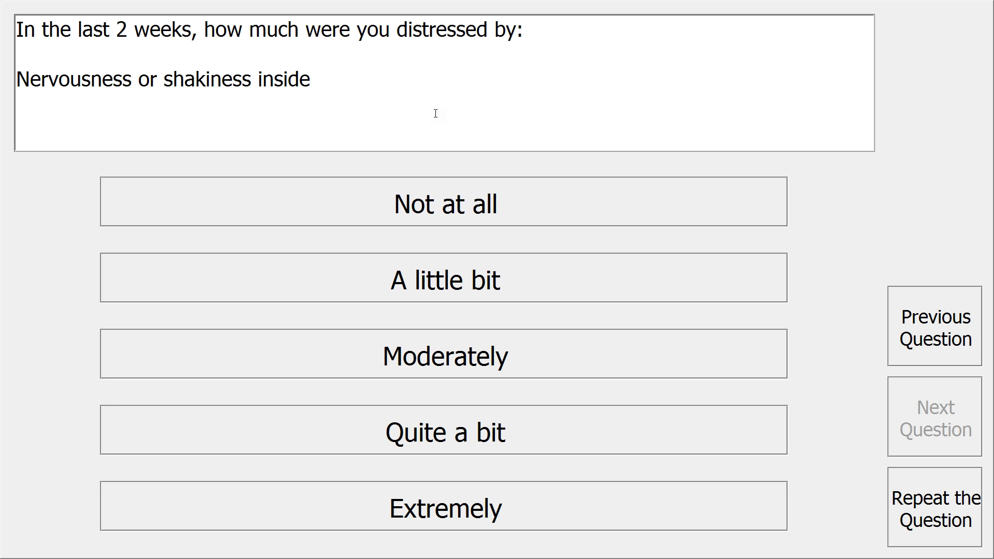
mouse_move(352, 207)
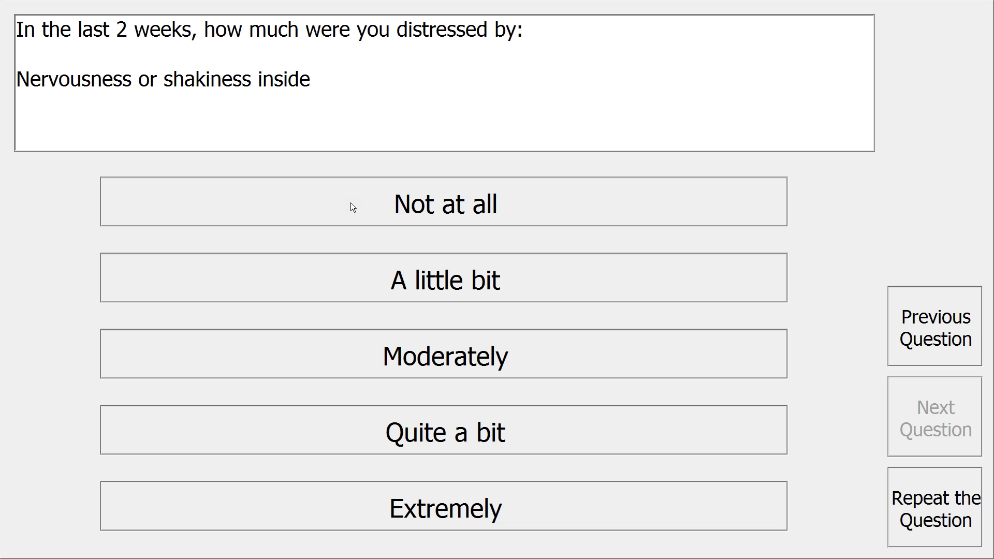
mouse_move(351, 516)
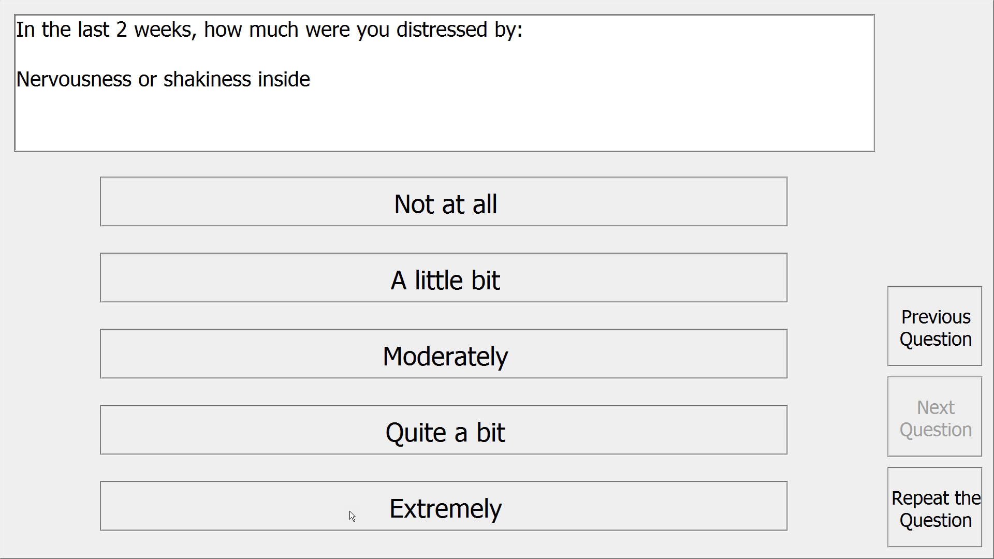
Answer Extremely for nervousness or shakiness, then answer the faintness item to complete the survey.
click(444, 506)
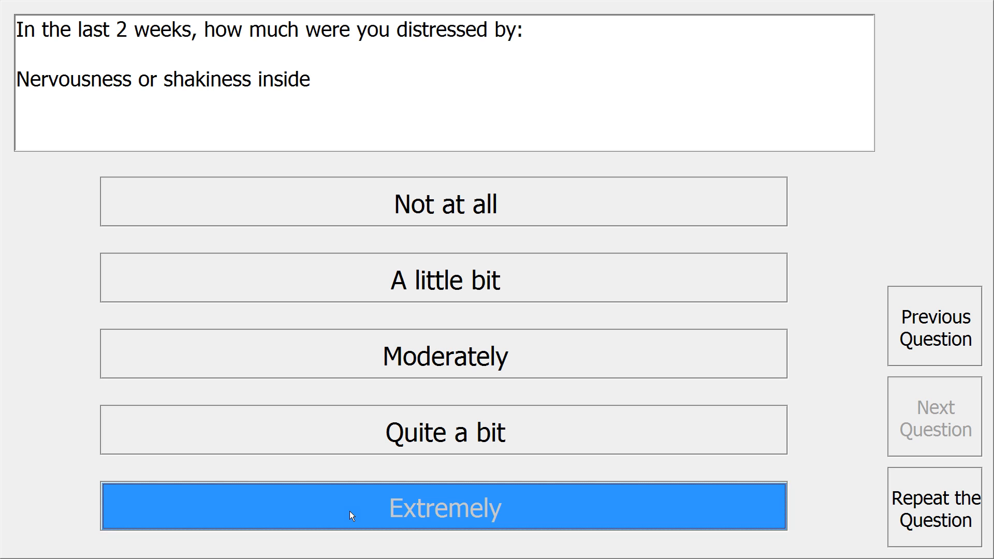
click(445, 506)
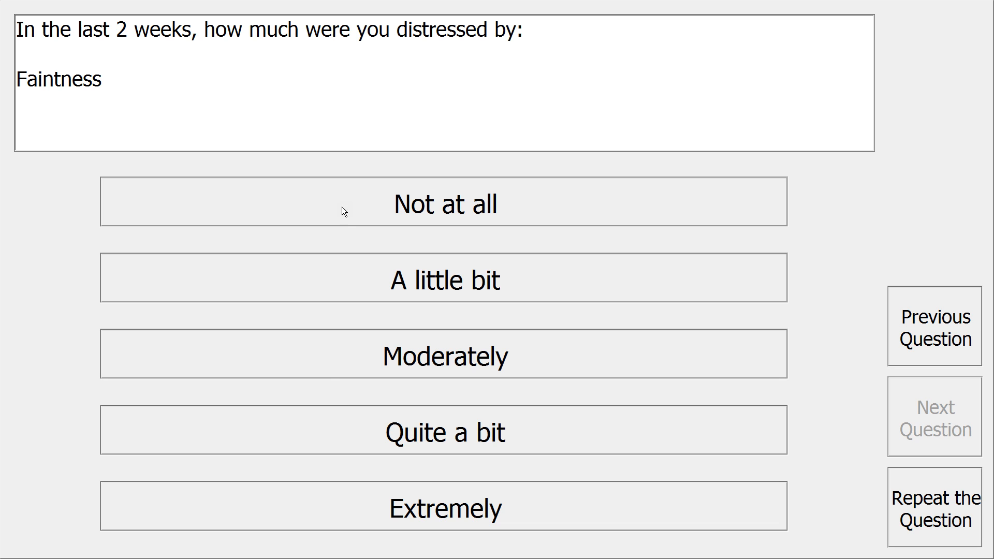
mouse_move(353, 217)
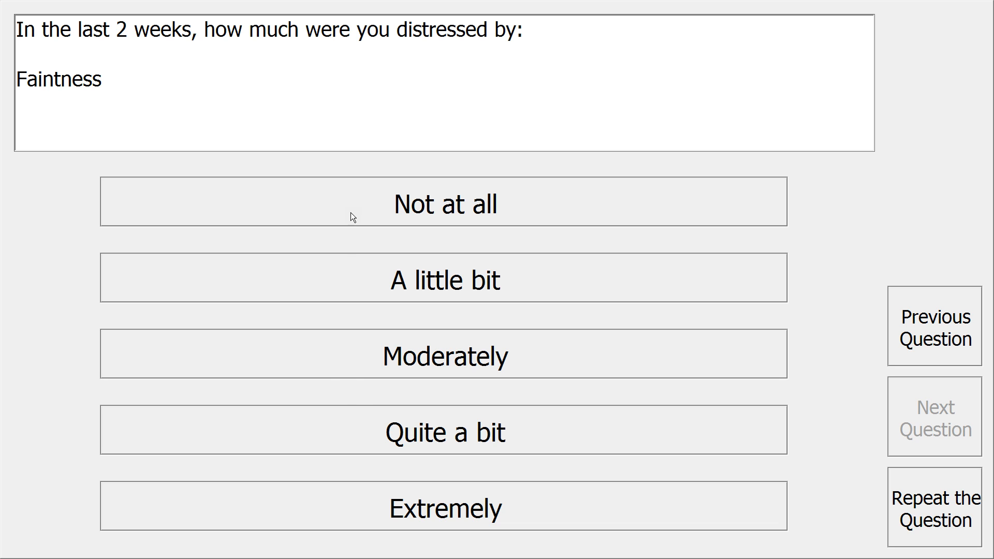
click(445, 202)
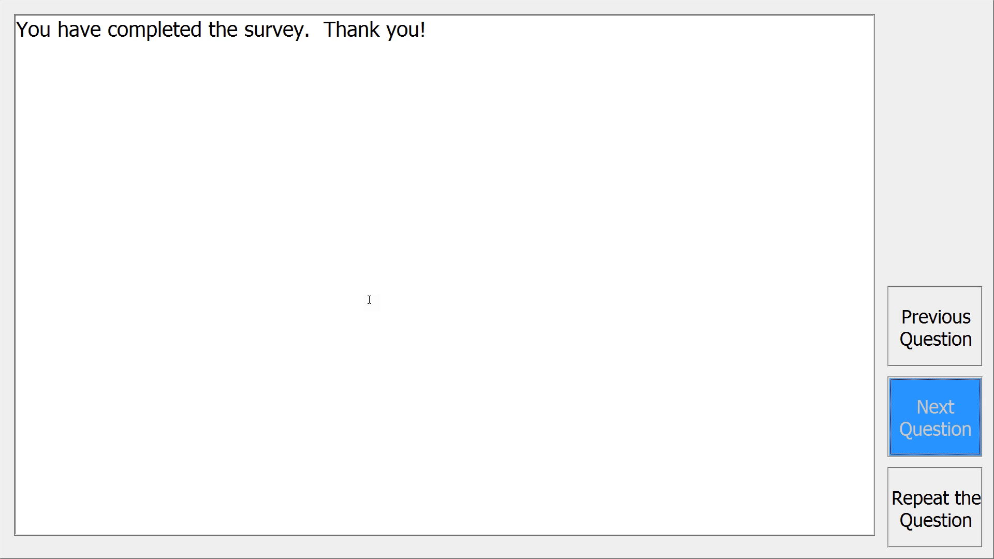
mouse_move(935, 422)
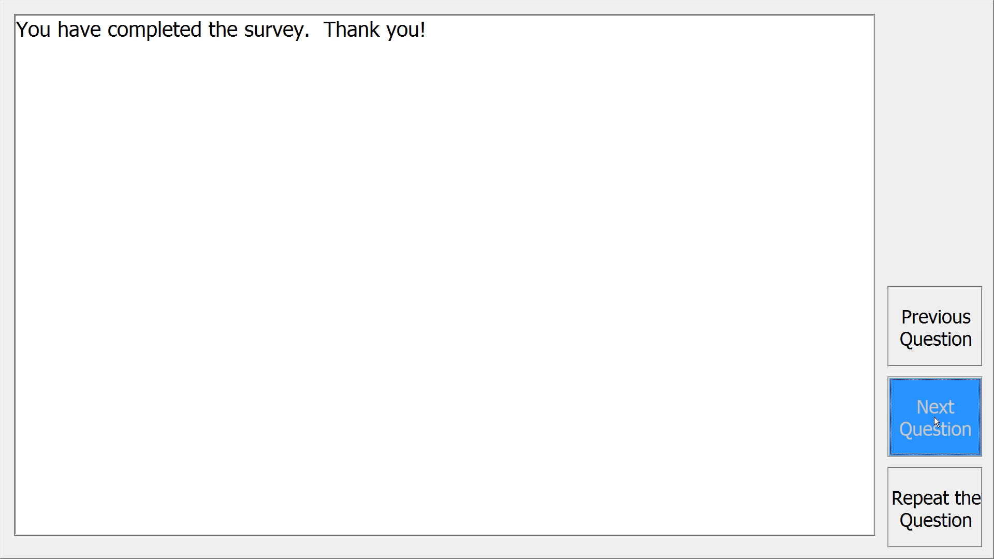
Finish the thank-you screen and end the interview with the administrator password.
click(933, 416)
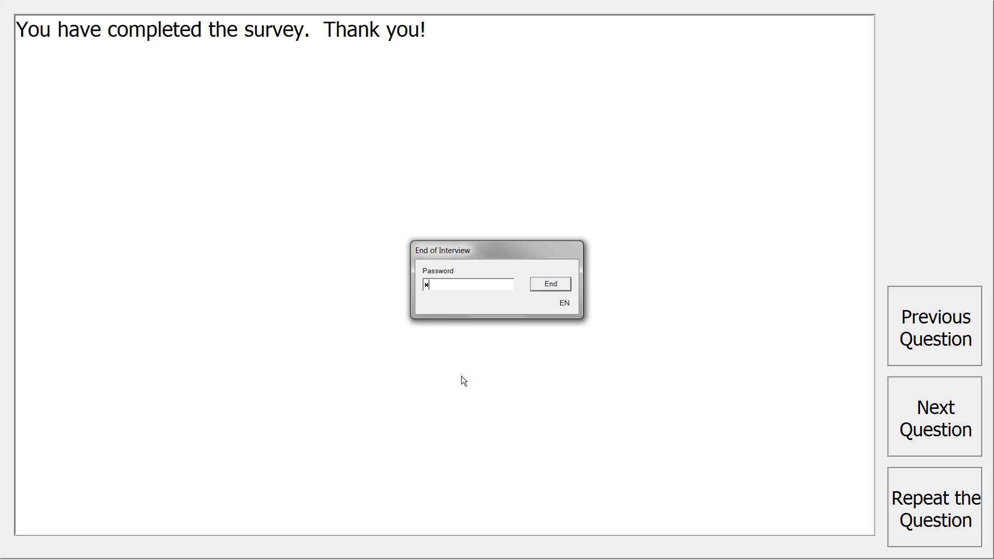
text(***)
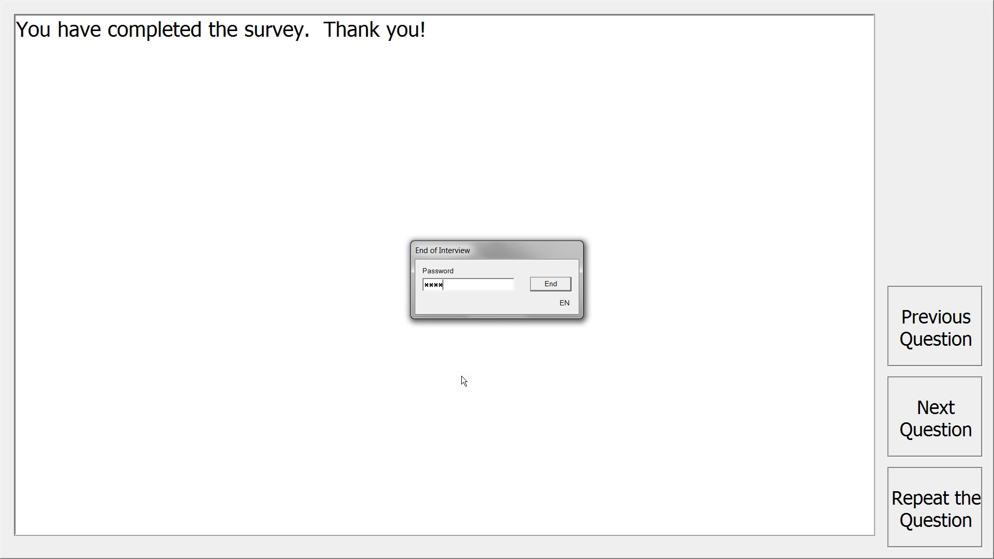
click(548, 284)
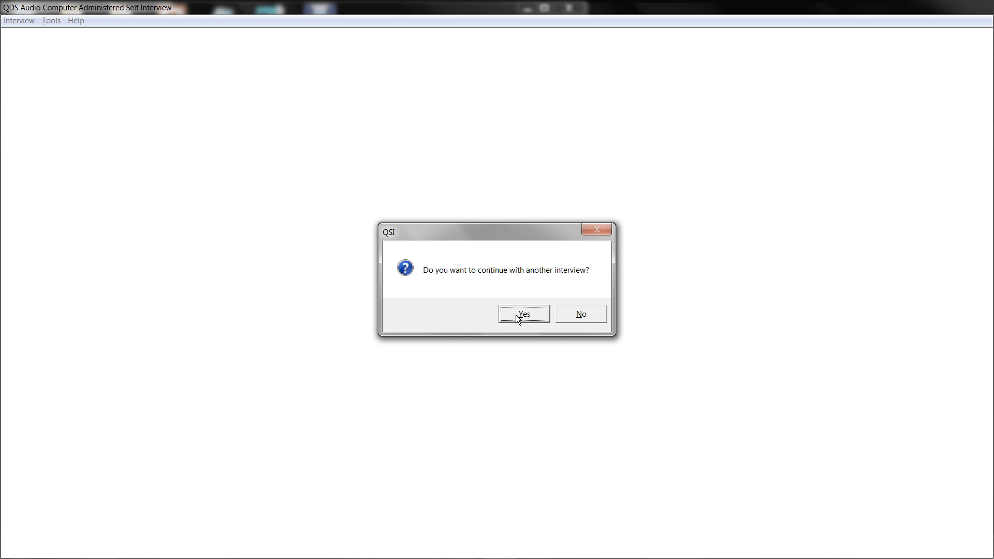
mouse_move(577, 318)
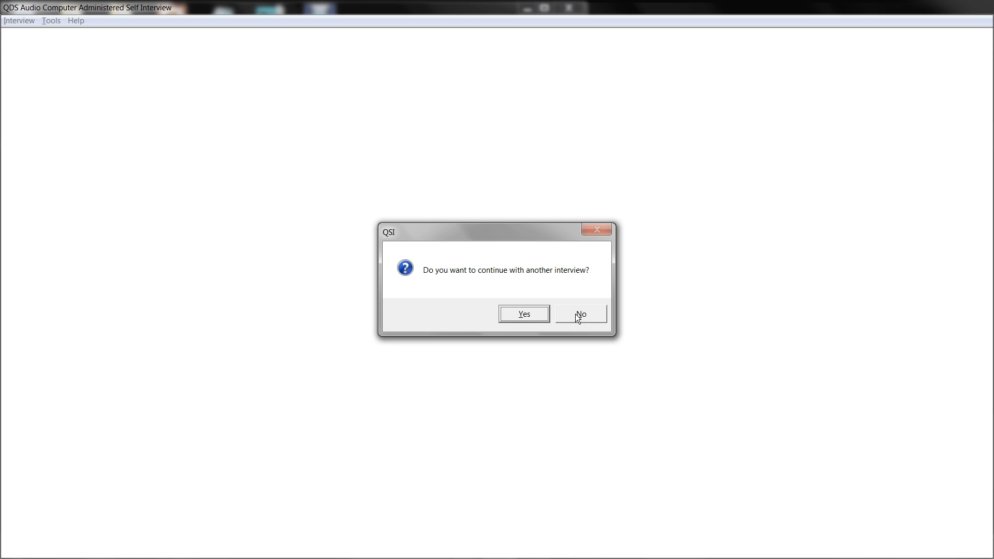
Answer No to continuing with another interview.
click(19, 21)
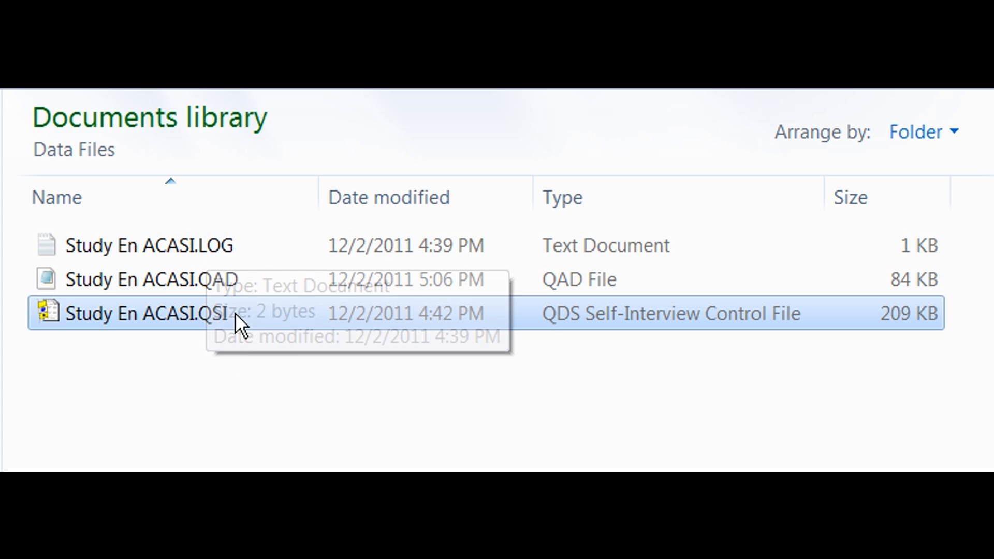
mouse_move(247, 289)
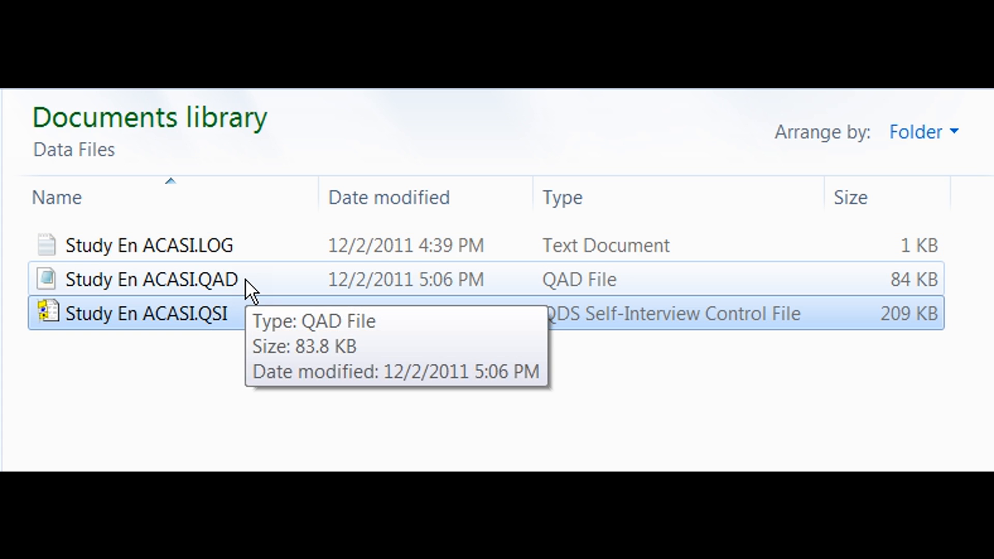